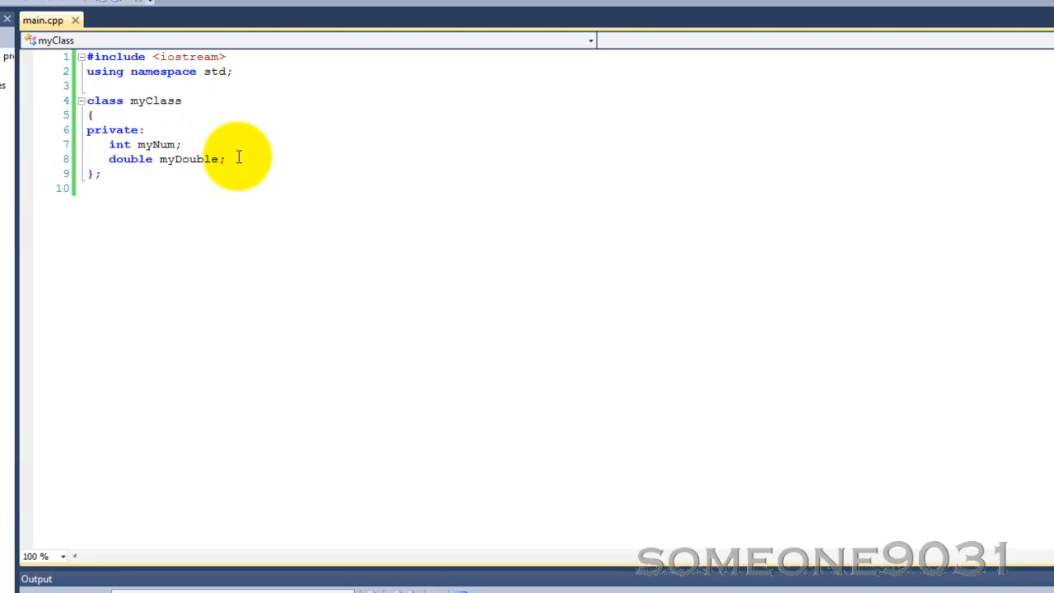
Add a new line after myDouble and begin 'friend void changeNum(myClass&, ' in myClass.
key(Enter)
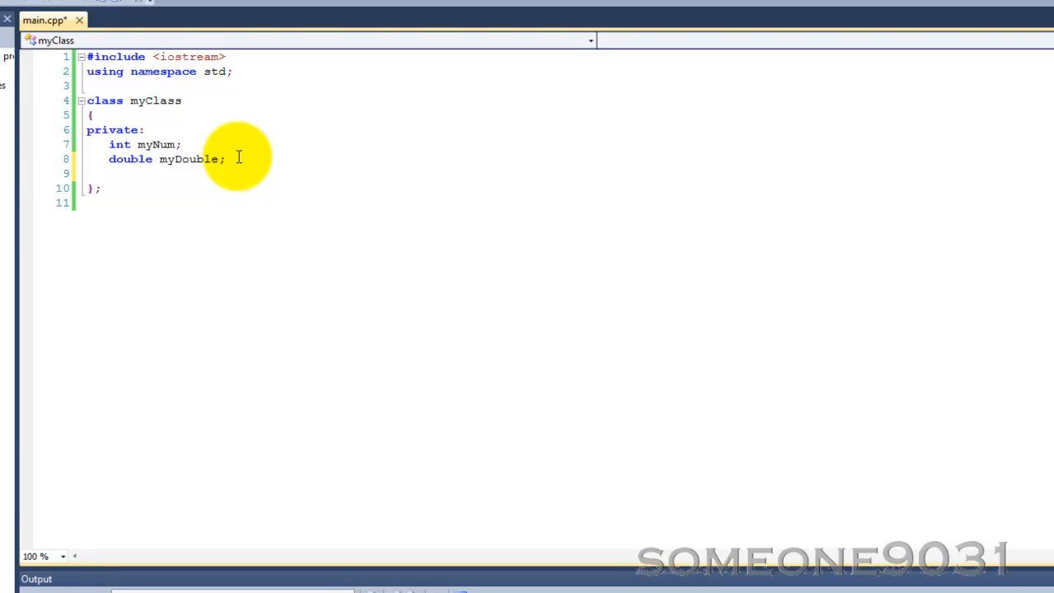
text(friends)
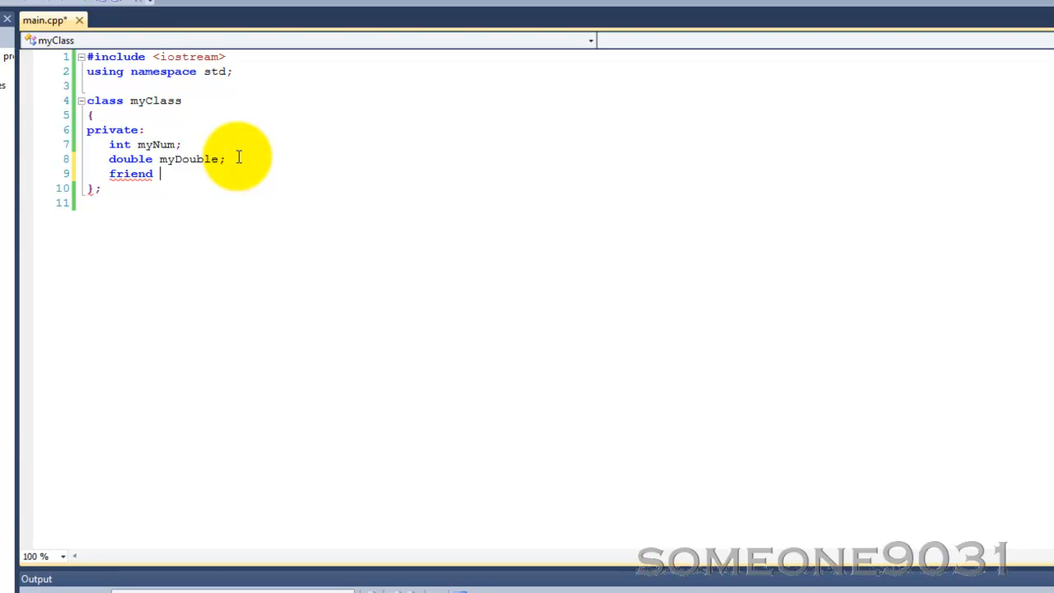
text(void cn)
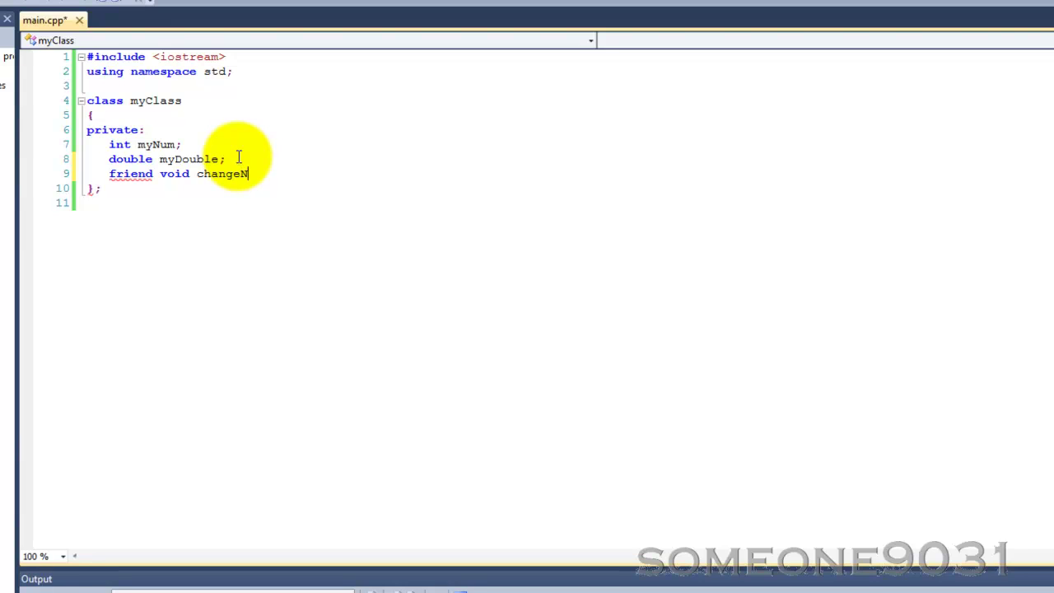
text(um)
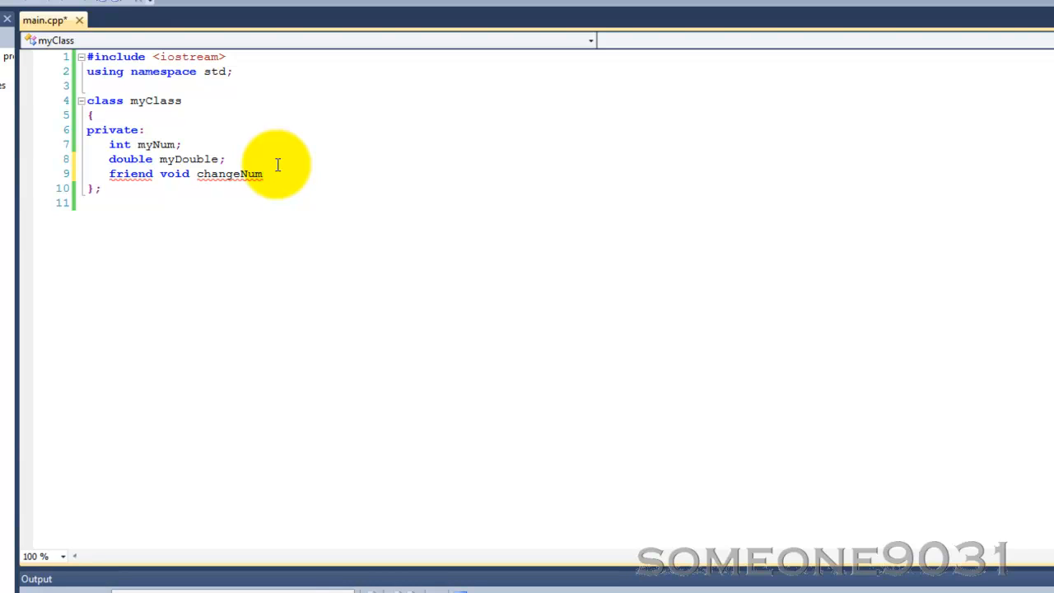
text((m)
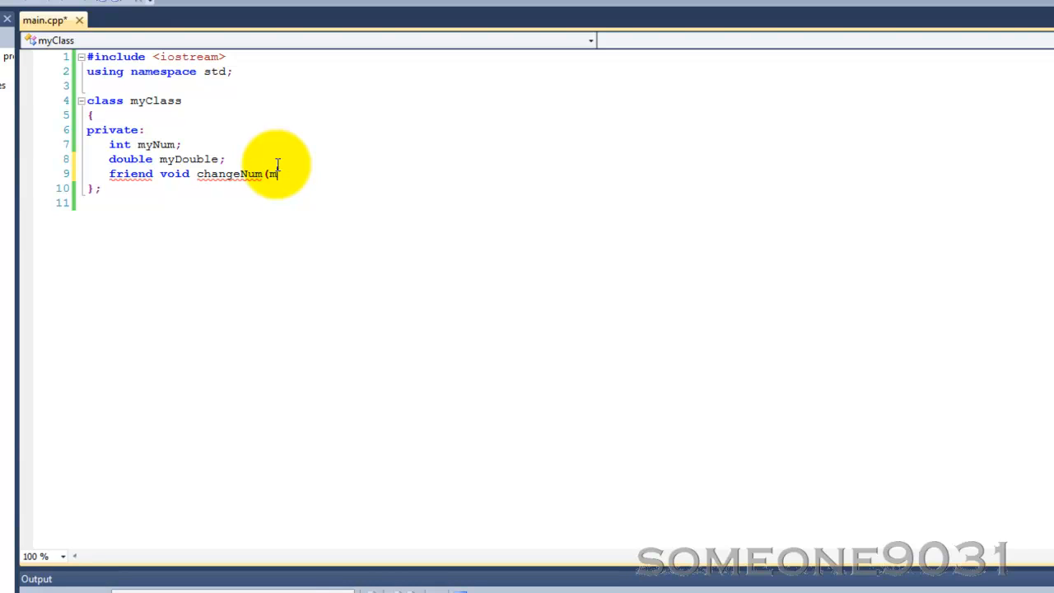
text(yClass^)
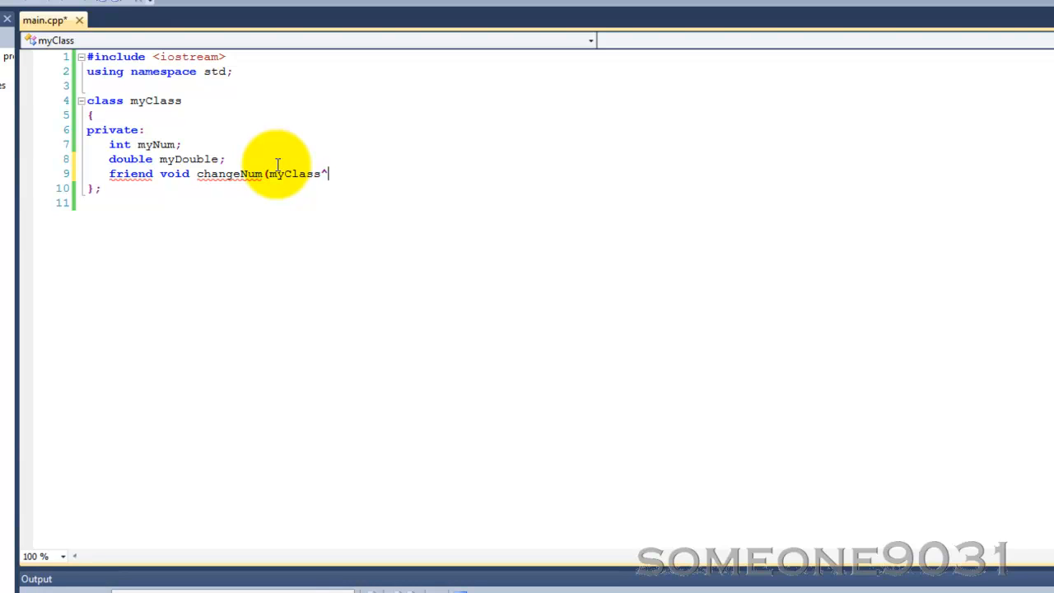
key(Backspace)
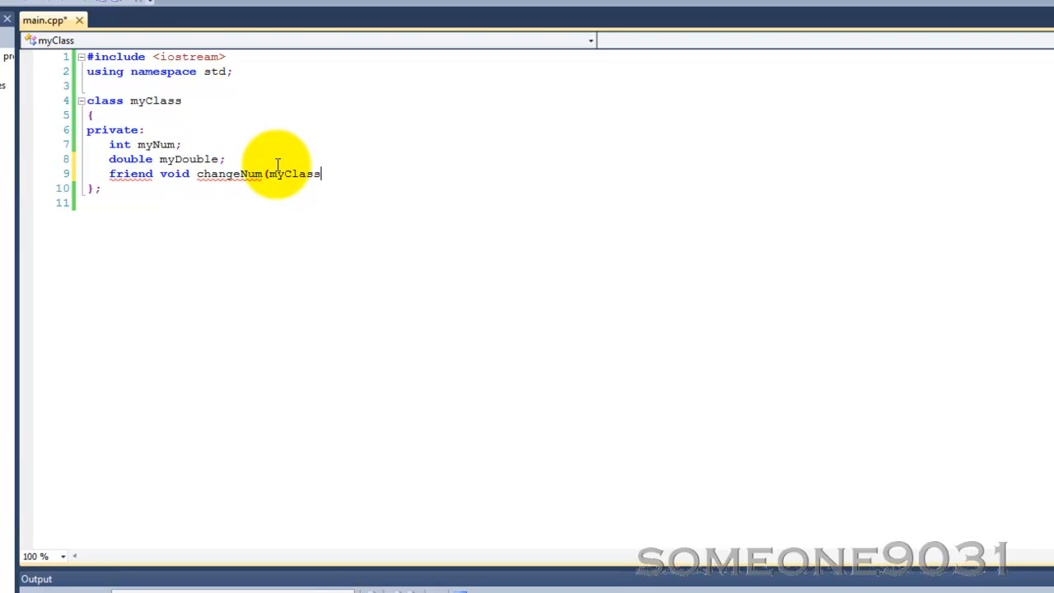
text(&))
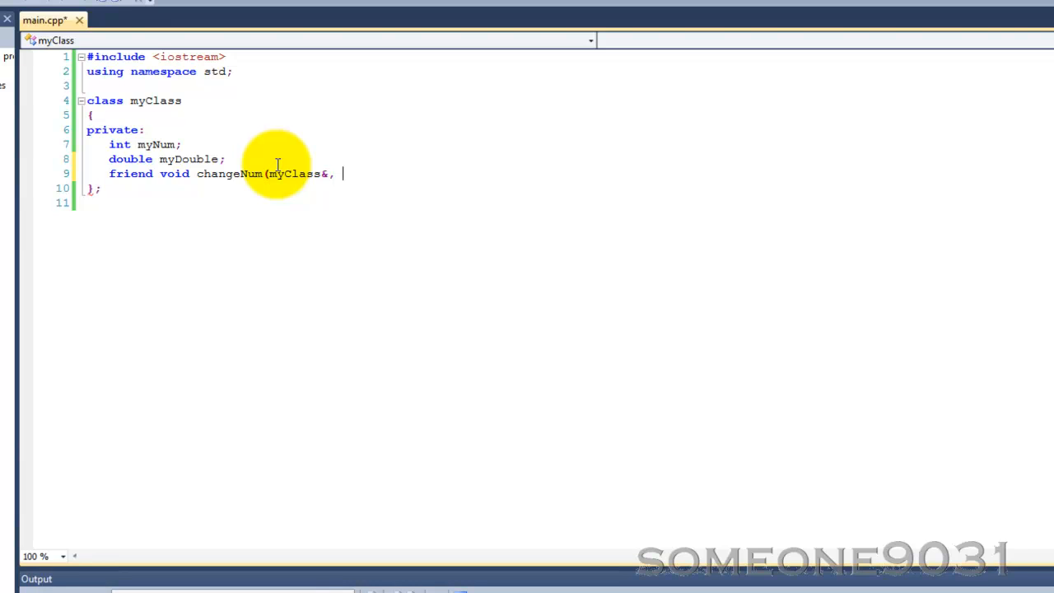
mouse_move(152, 214)
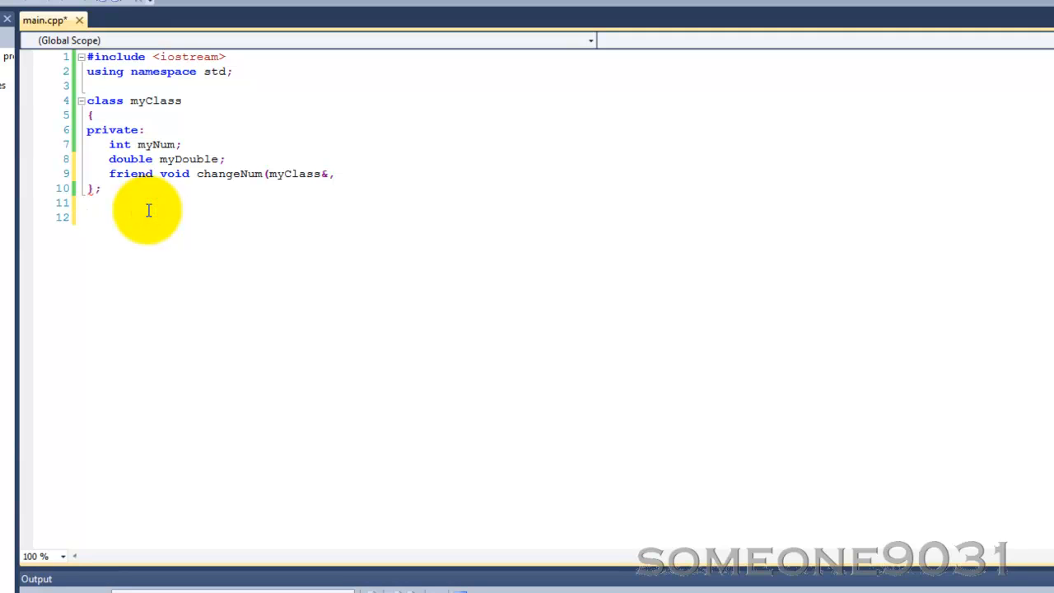
text(mC)
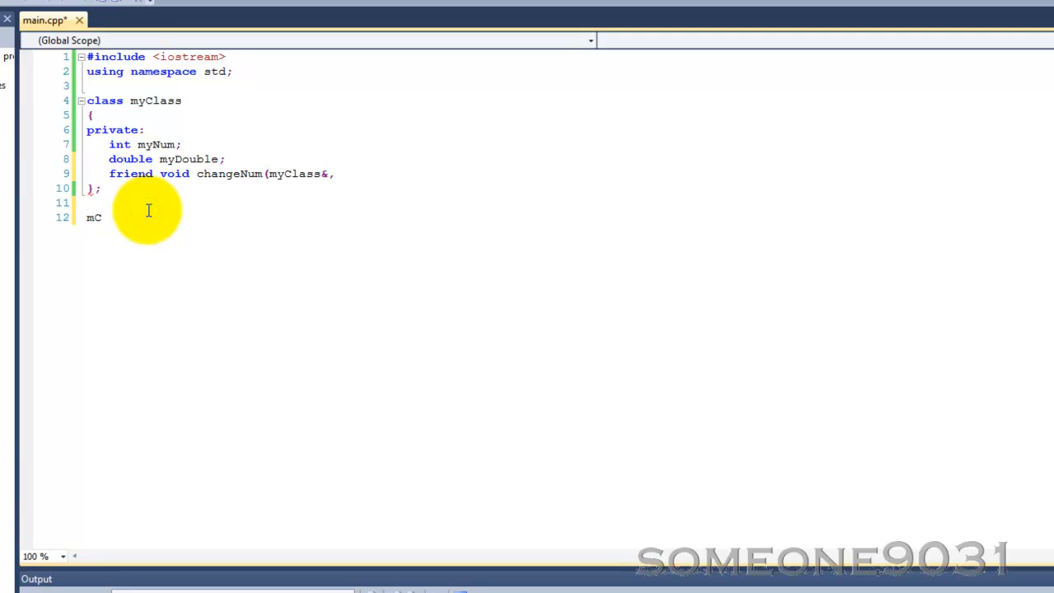
text(.)
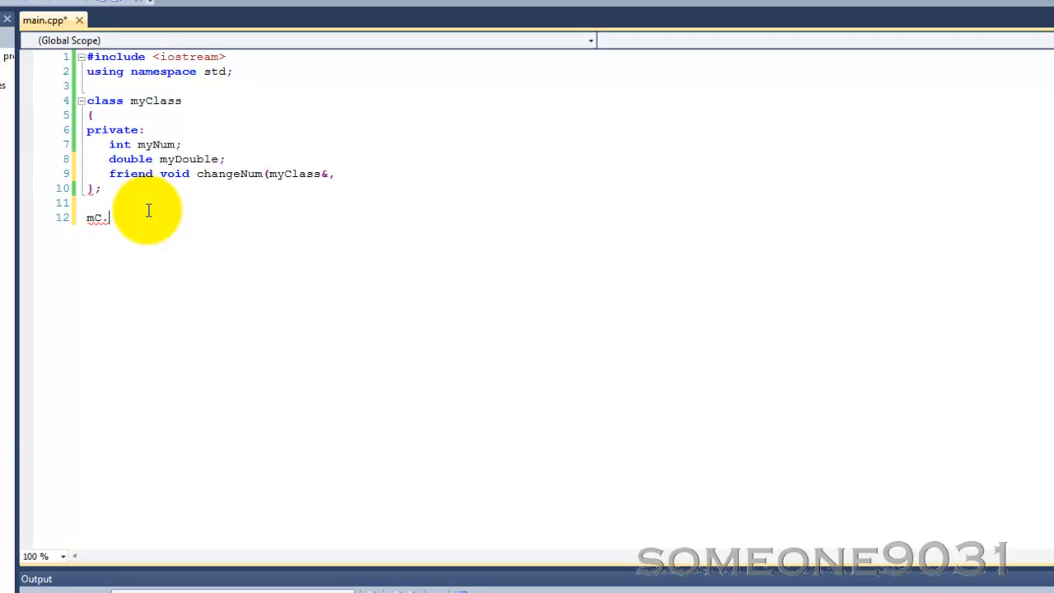
text(changeNum)
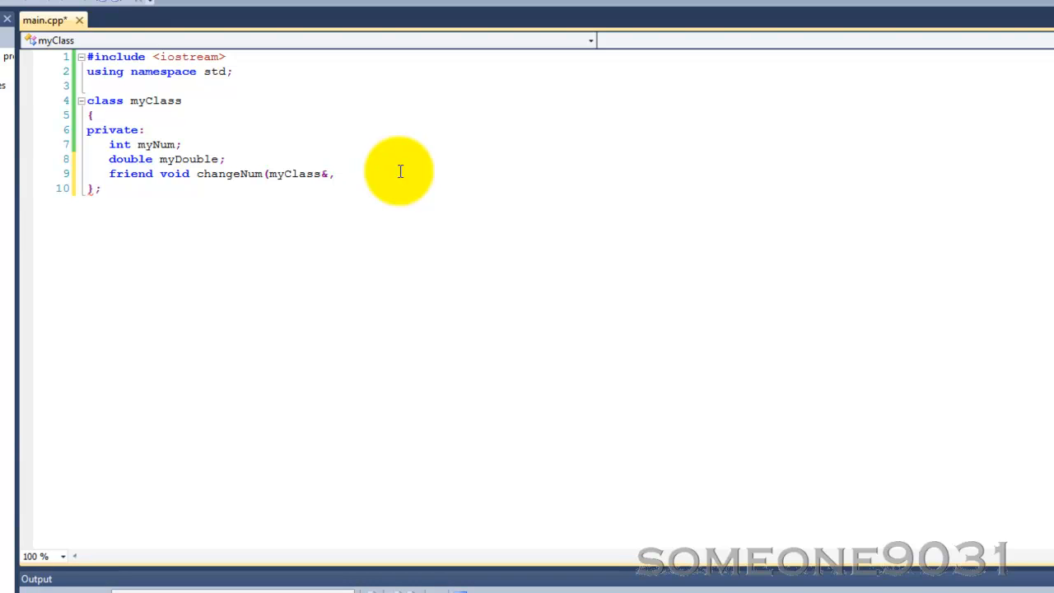
mouse_move(331, 107)
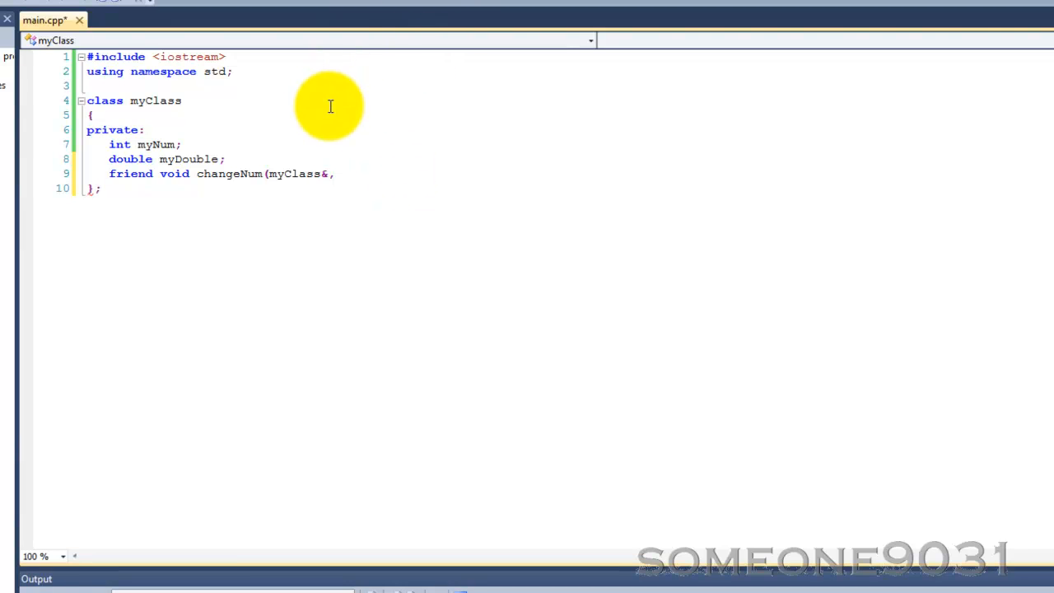
Complete the changeNum friend declaration as changeNum(myClass&, int).
double_click(296, 174)
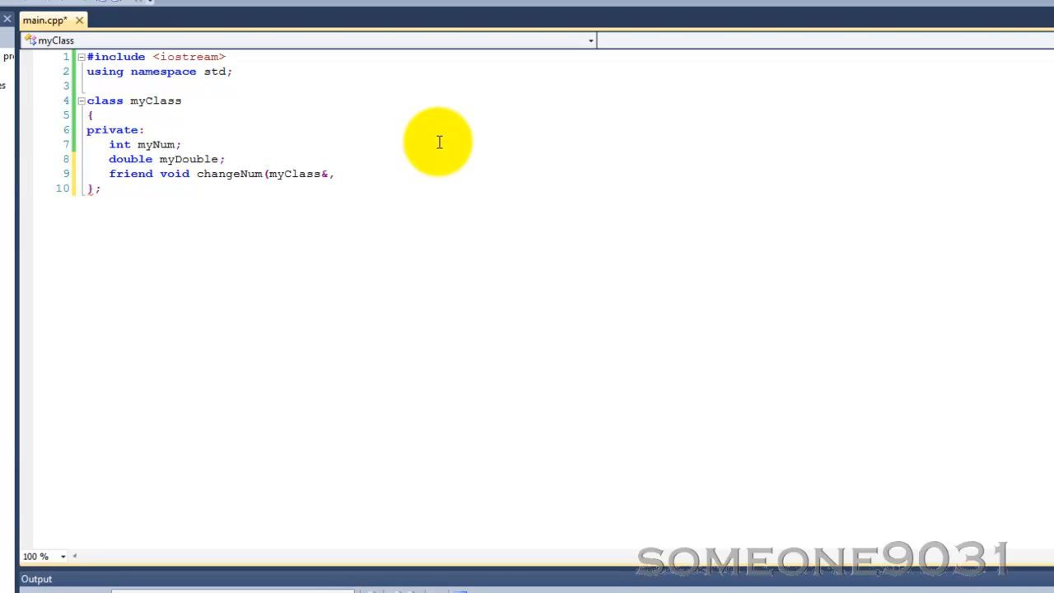
text(int);)
text(frie)
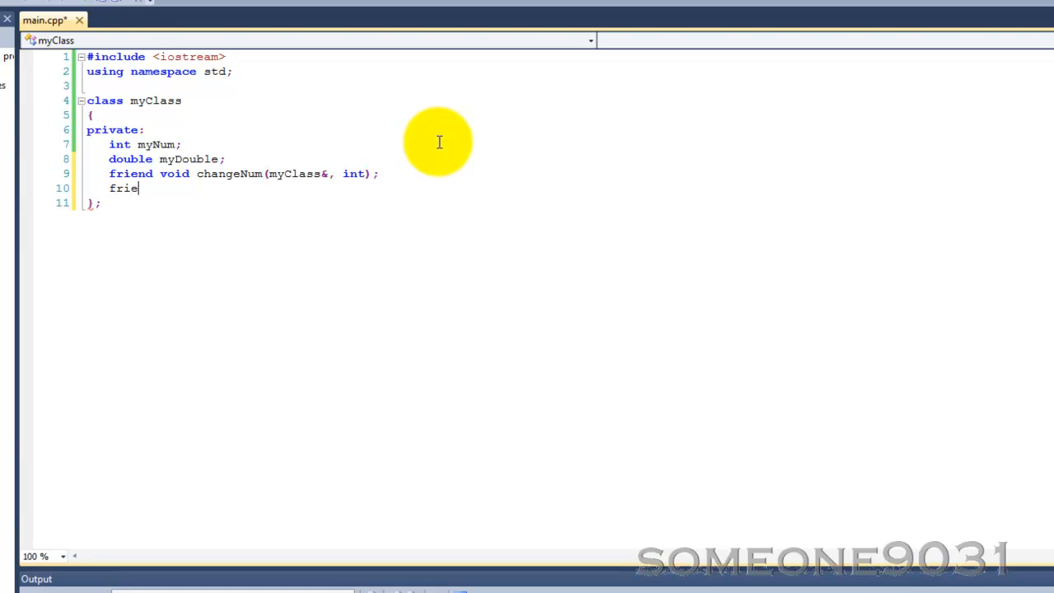
text(nd)
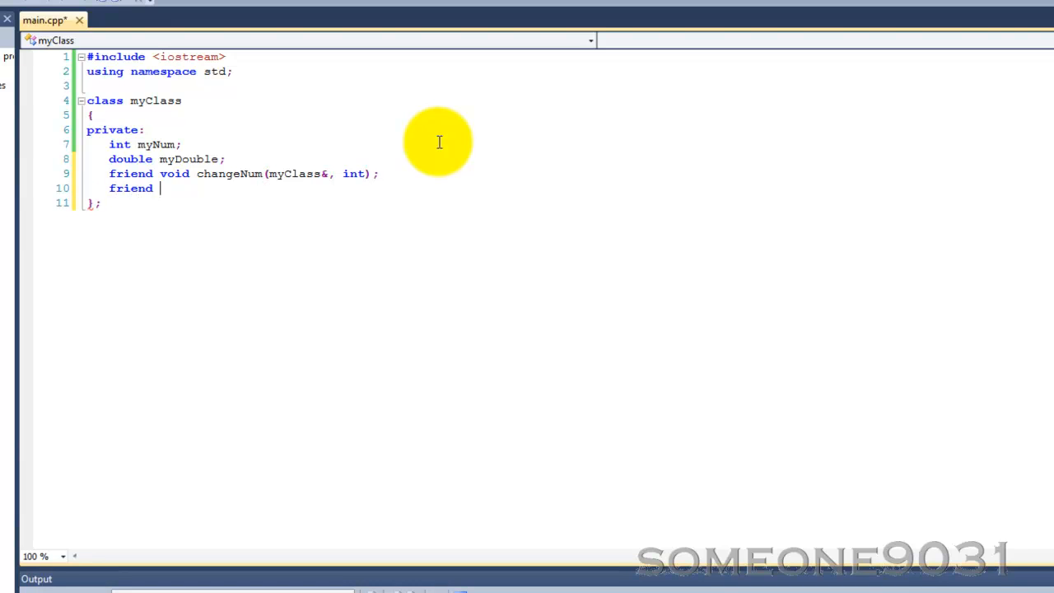
Declare a second friend, void changeDouble(myClass&, double), in myClass.
text(void change)
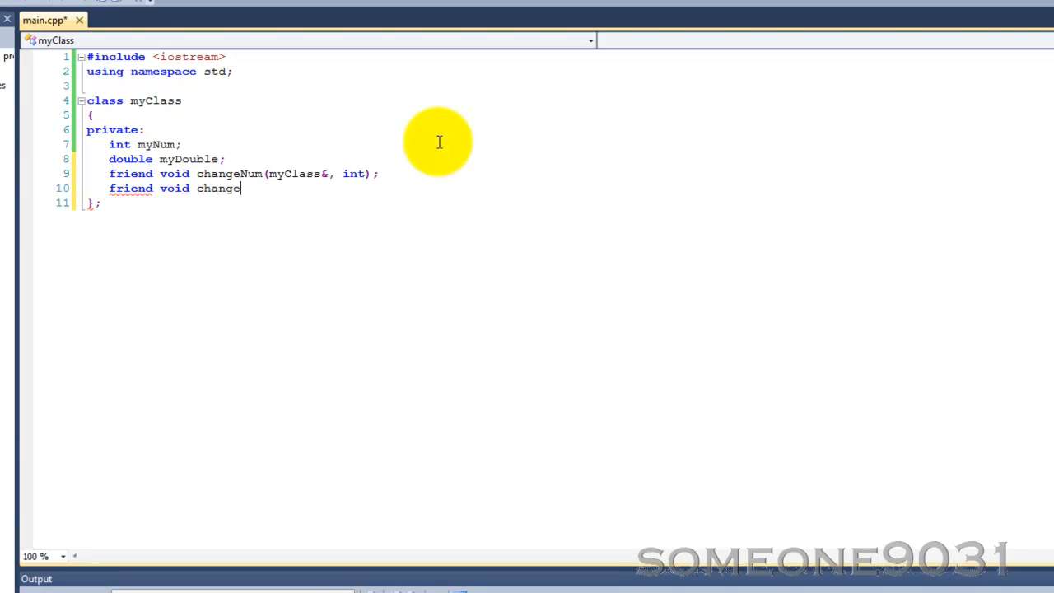
text(Double(m)
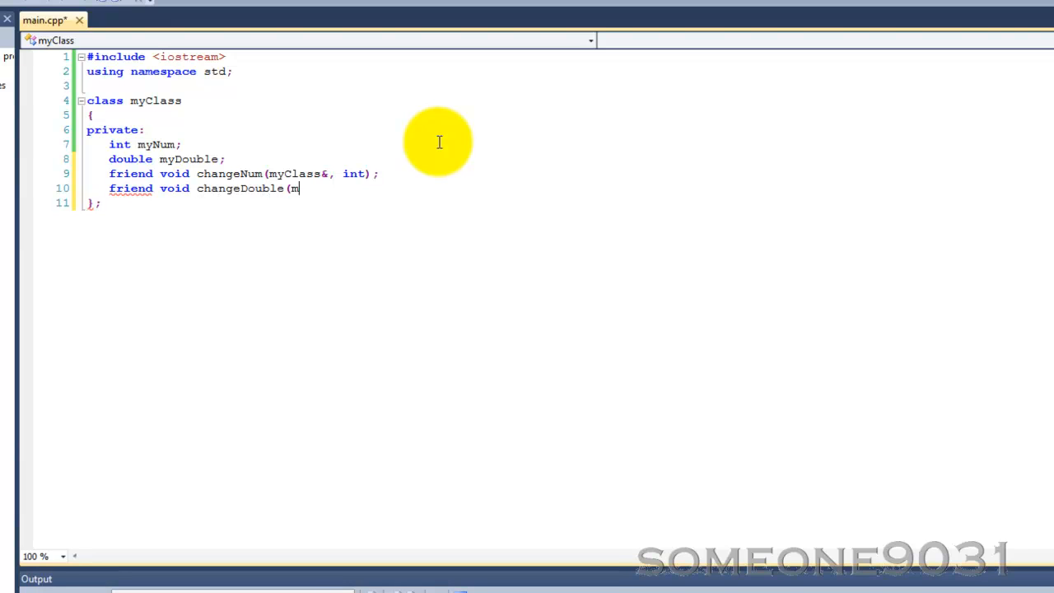
text(yCloa)
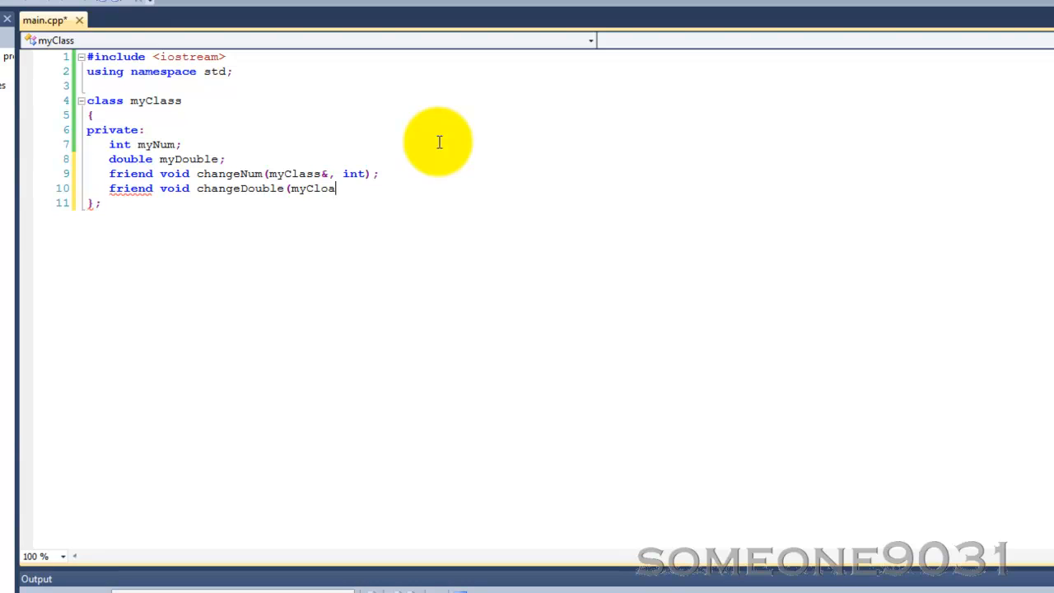
text(ss&)
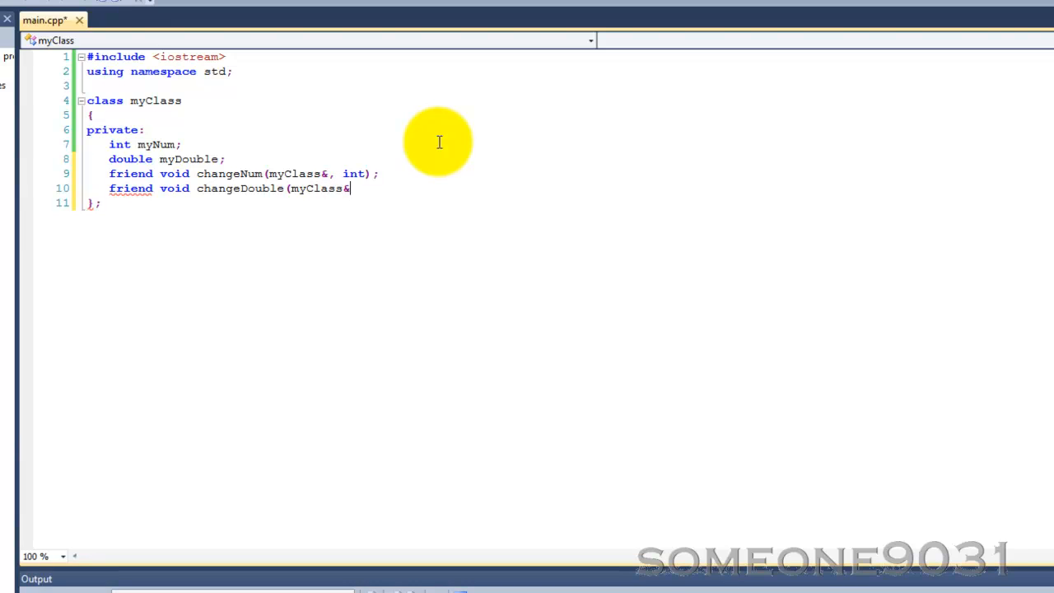
text(, double);)
text(friend c)
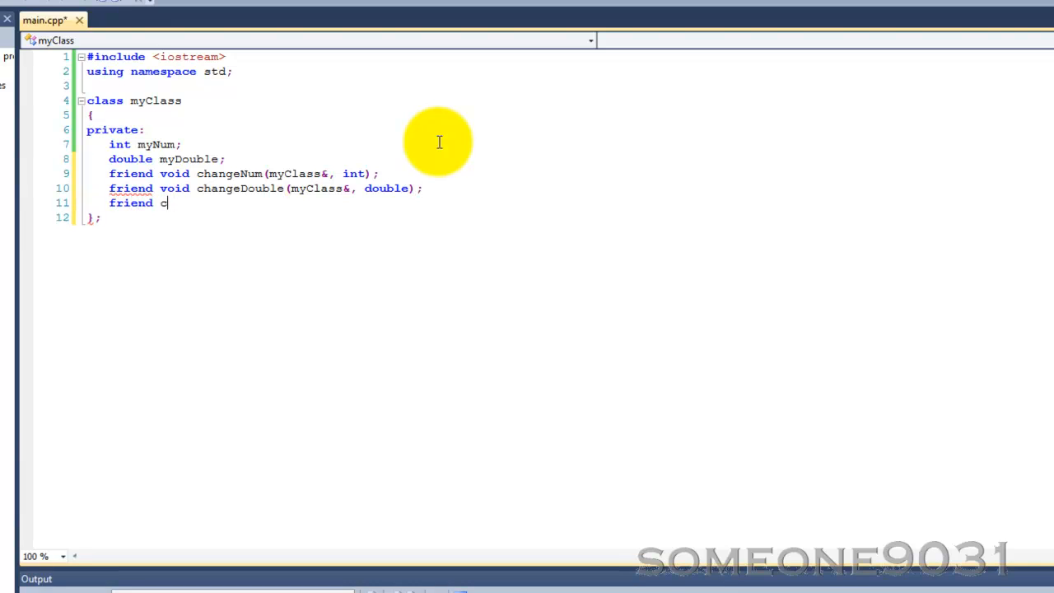
Declare the friend function void printNum(myClass&); in myClass.
text(void print)
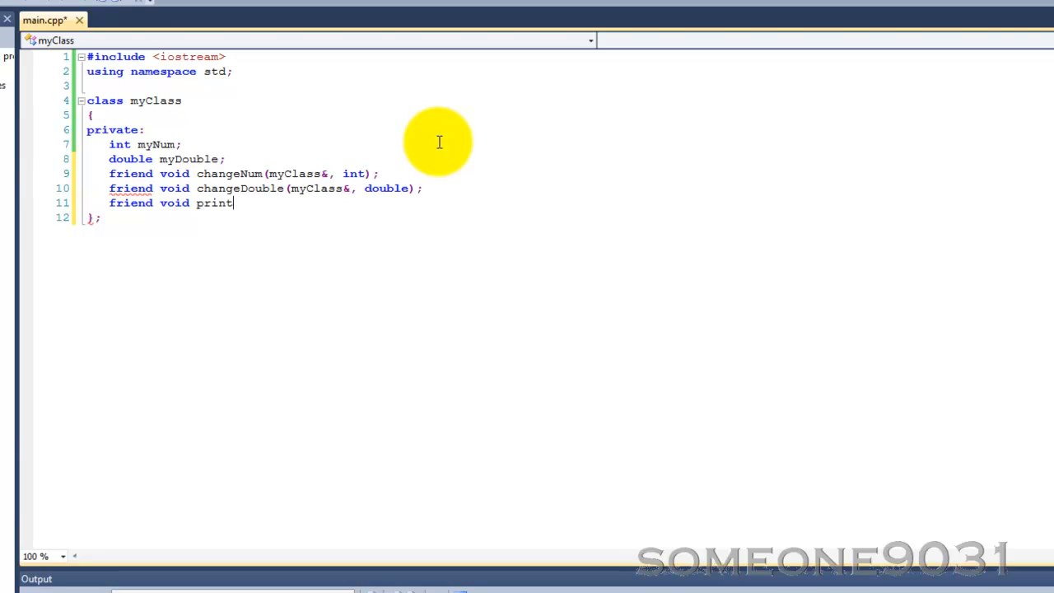
text(Num)
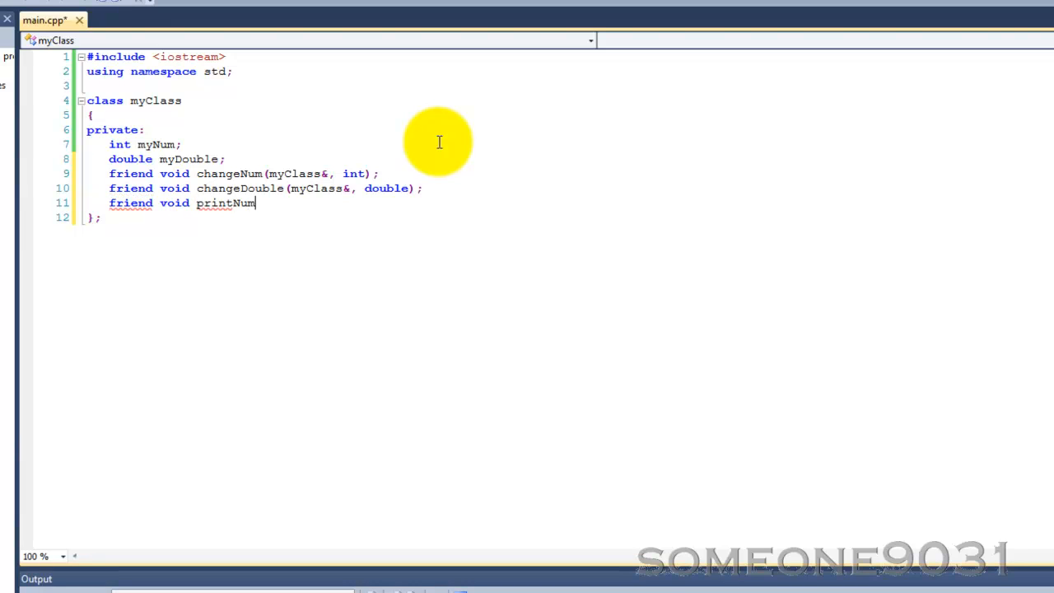
text((myClass*)
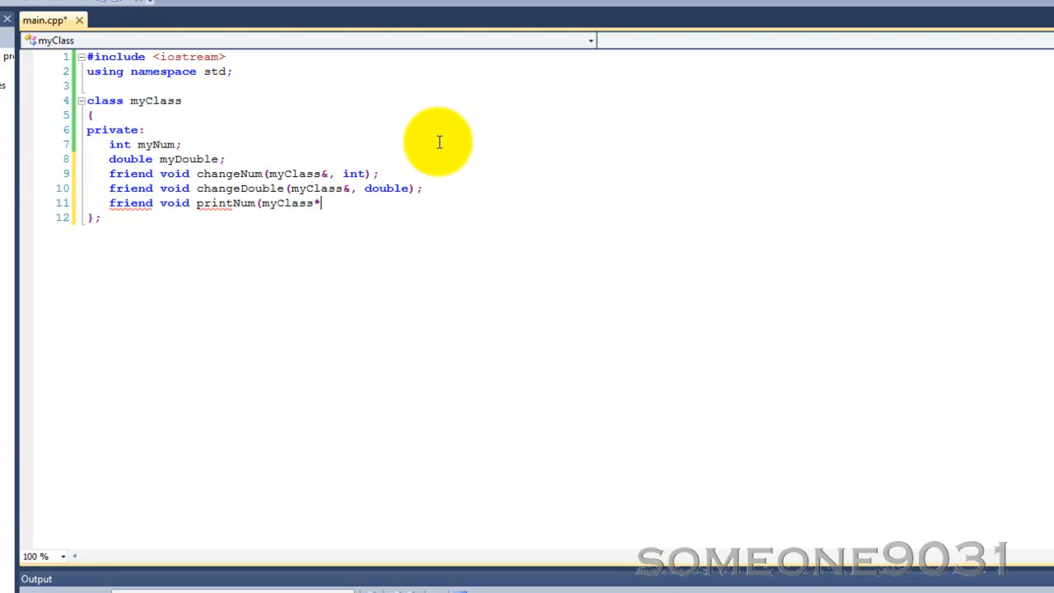
key(Backspace)
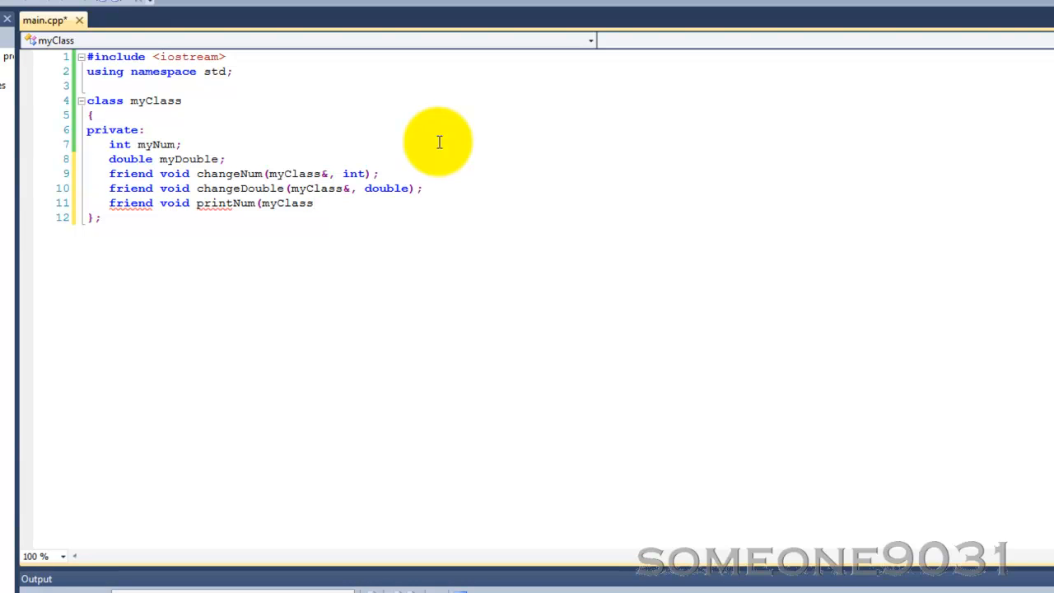
text(&)
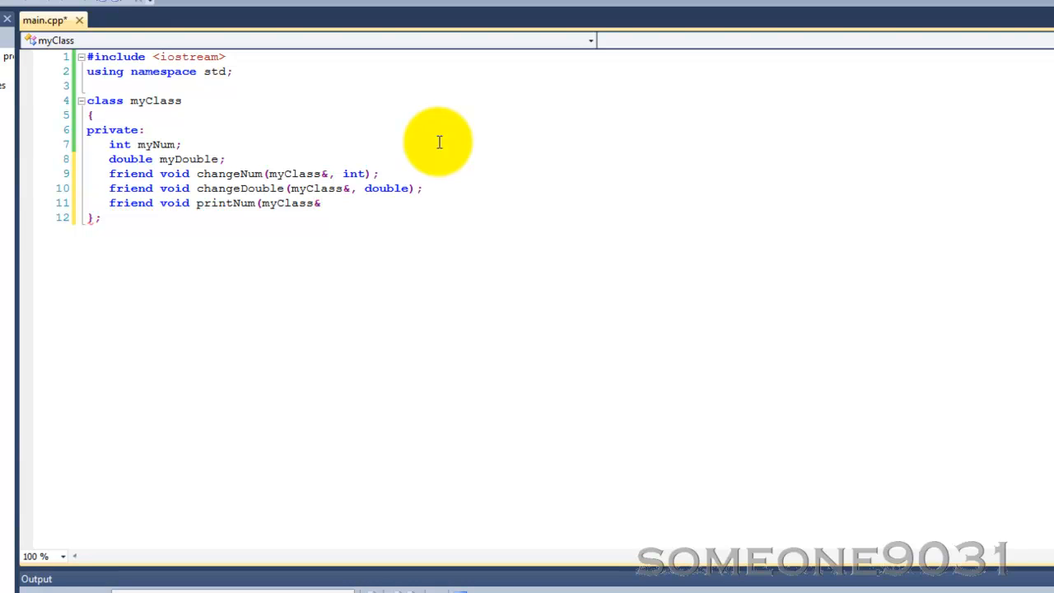
text();)
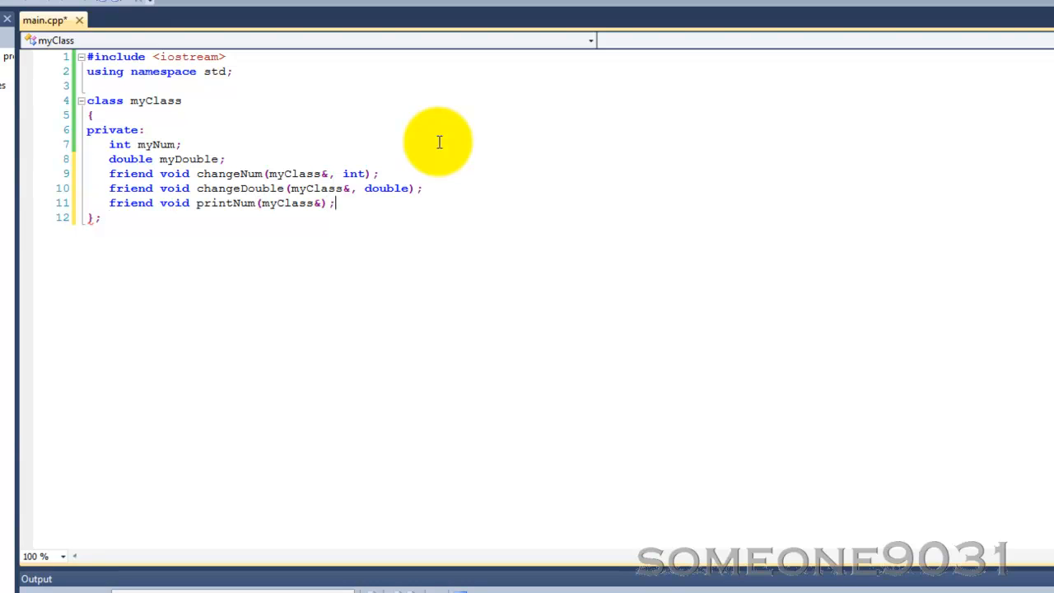
Declare the friend function void printDouble(myClass&); in myClass.
text(friend void)
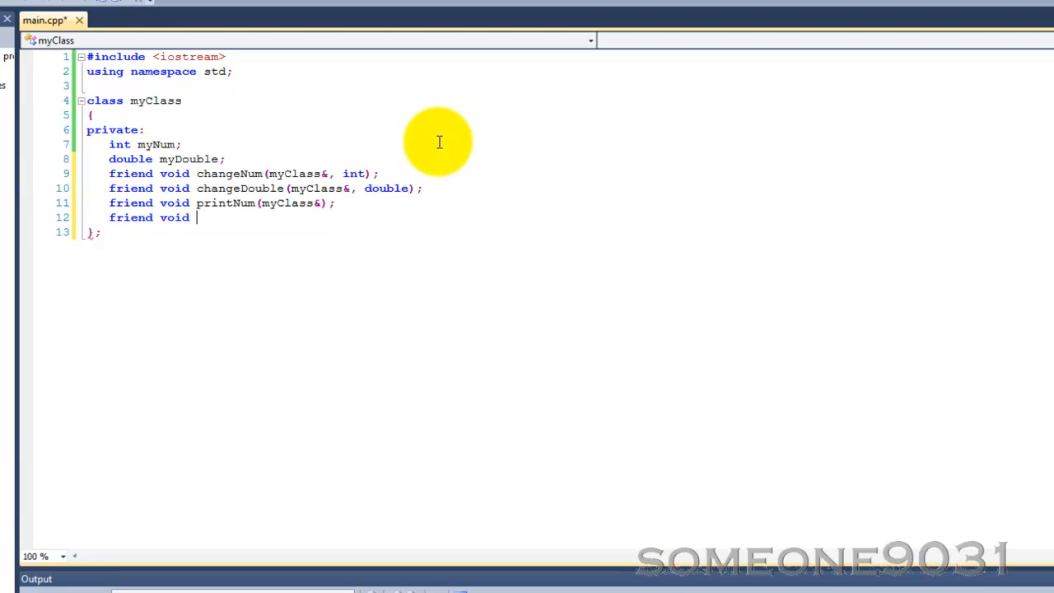
text(printD)
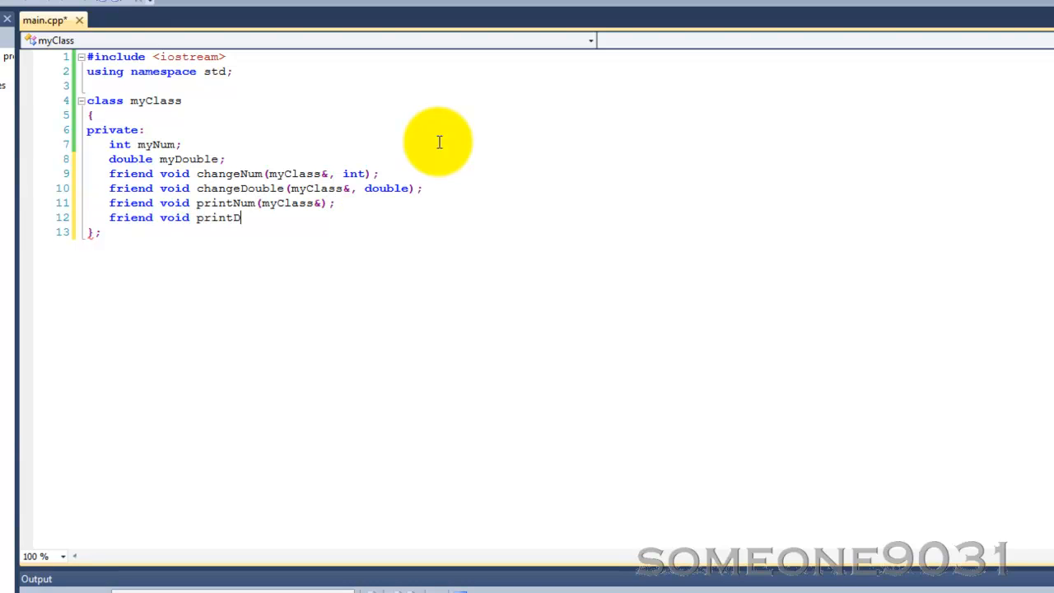
text(ouble)
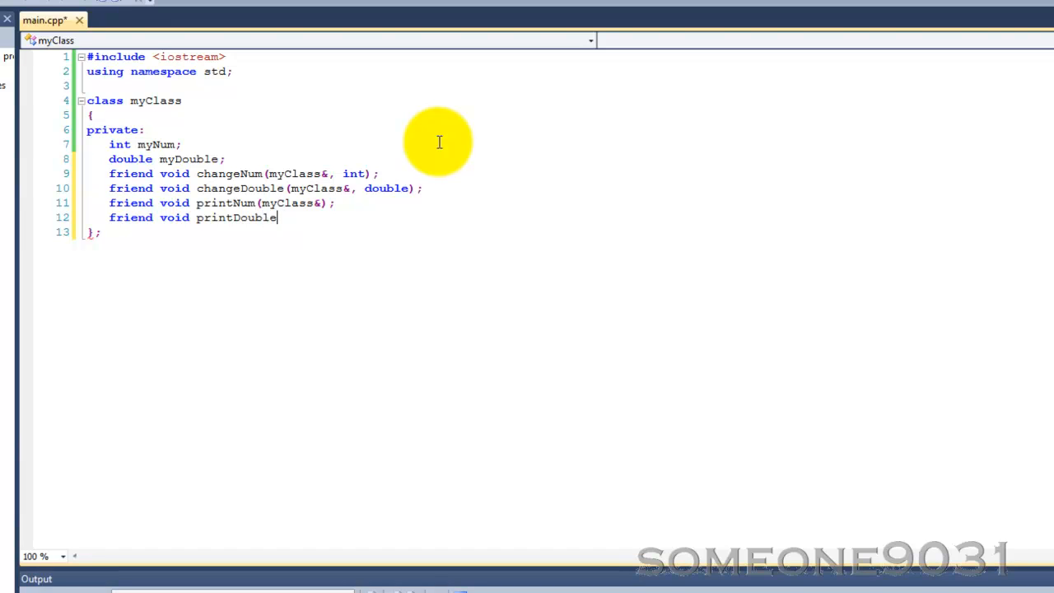
text((myClass)
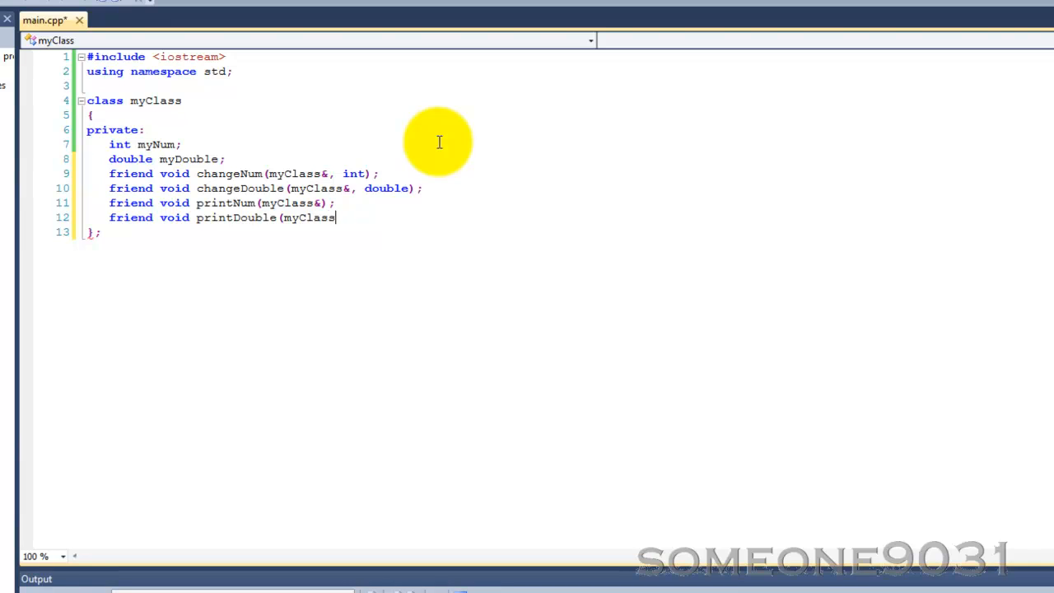
text(&)
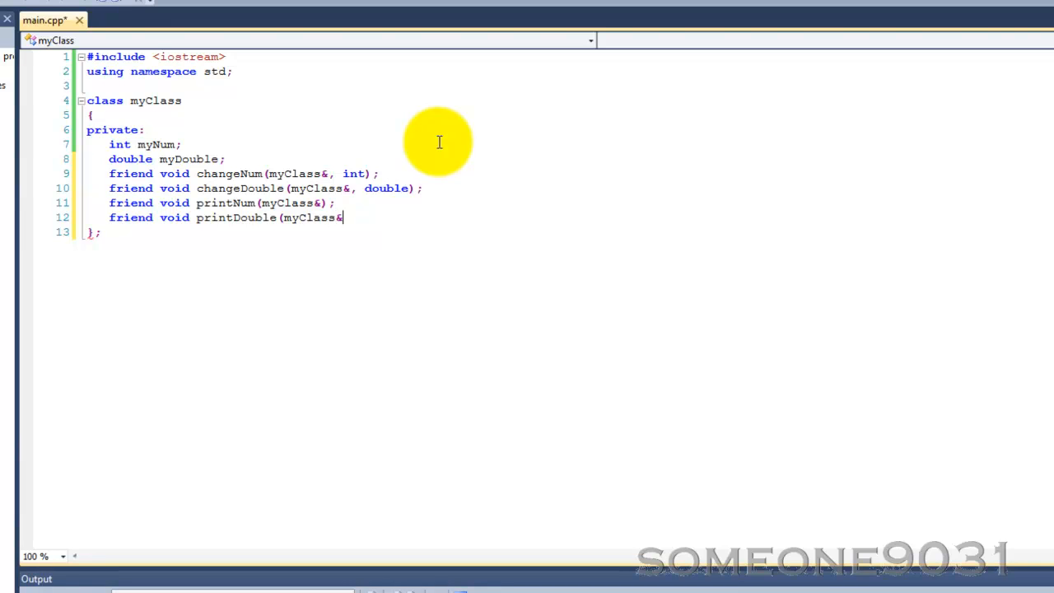
text())
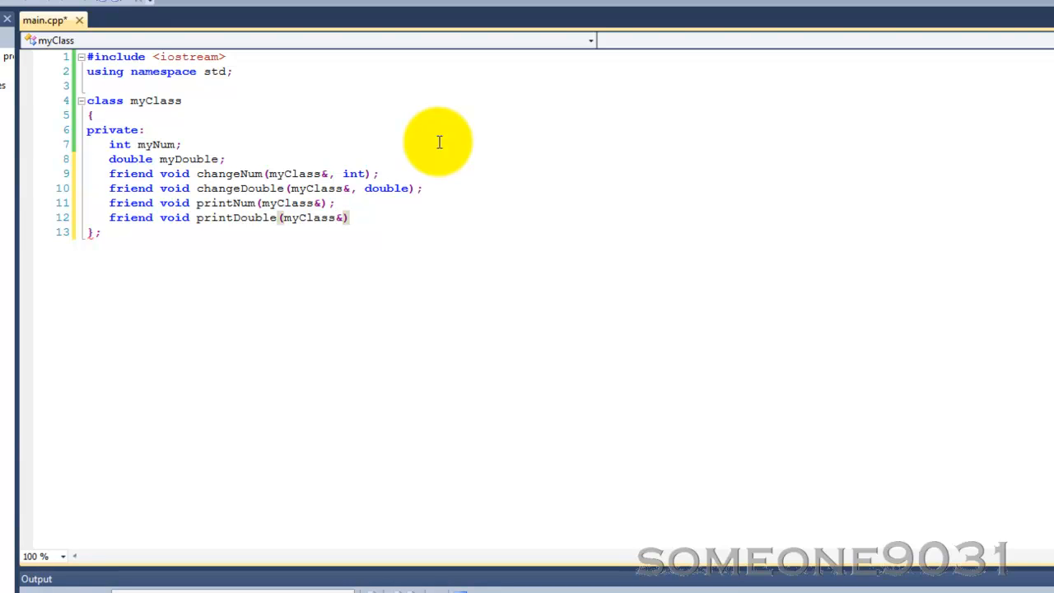
text(;)
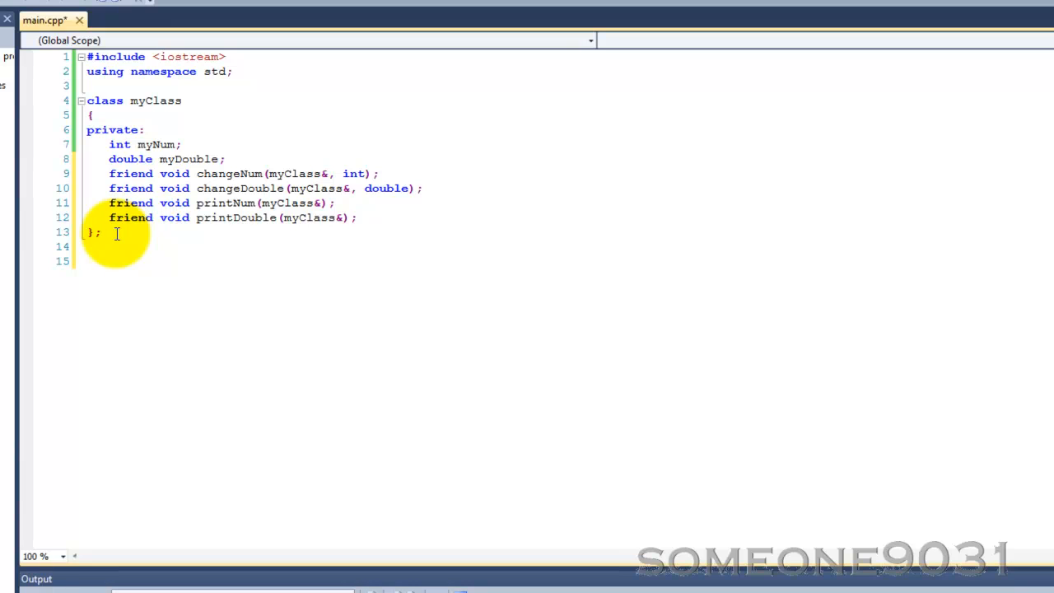
Write the signature void changeNum(myClass& mC, int i) below the class.
text(void)
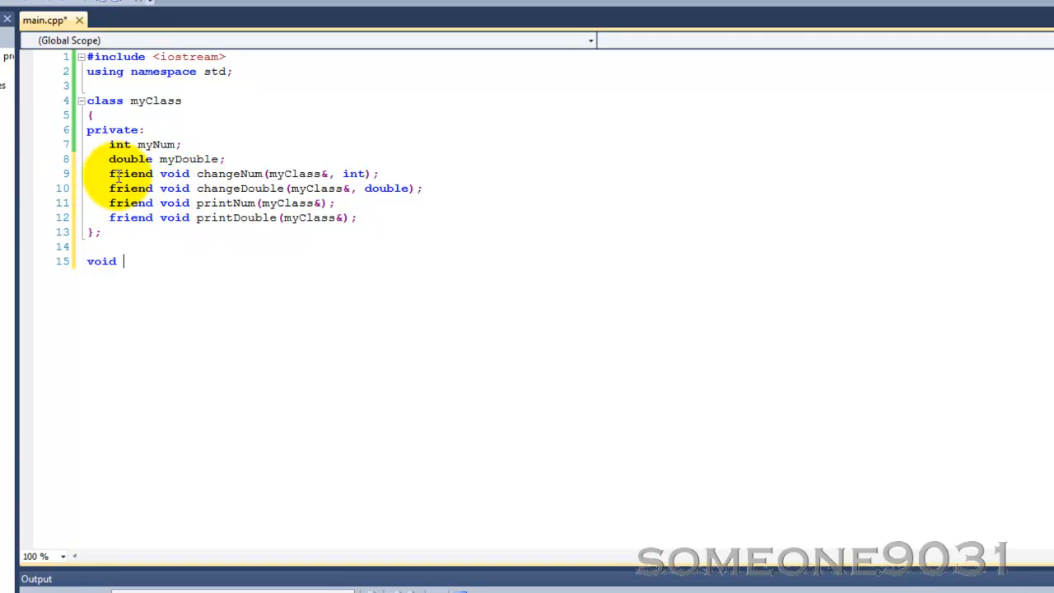
text(ch)
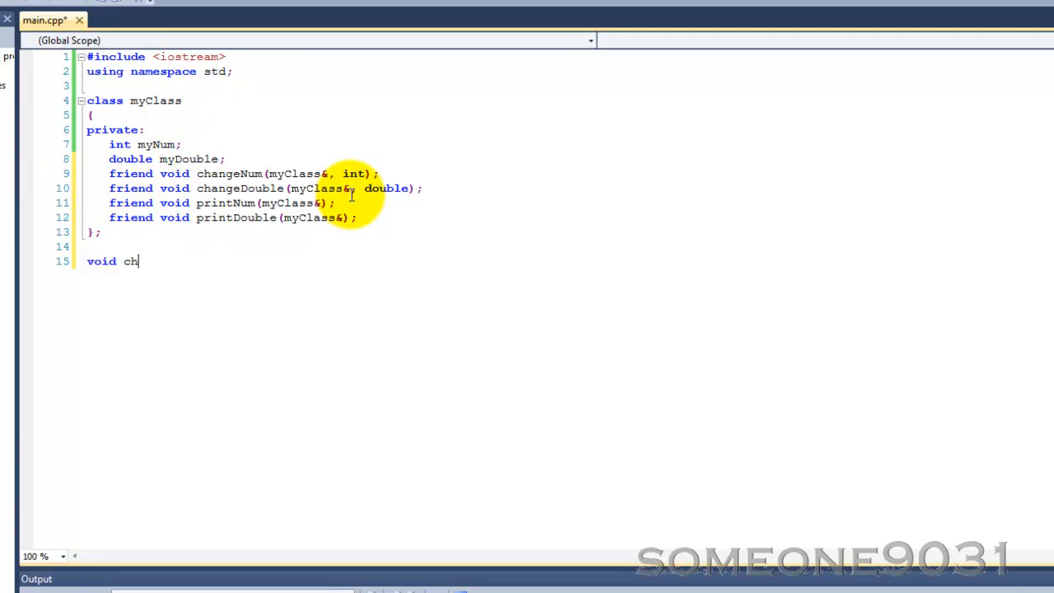
text(ange)
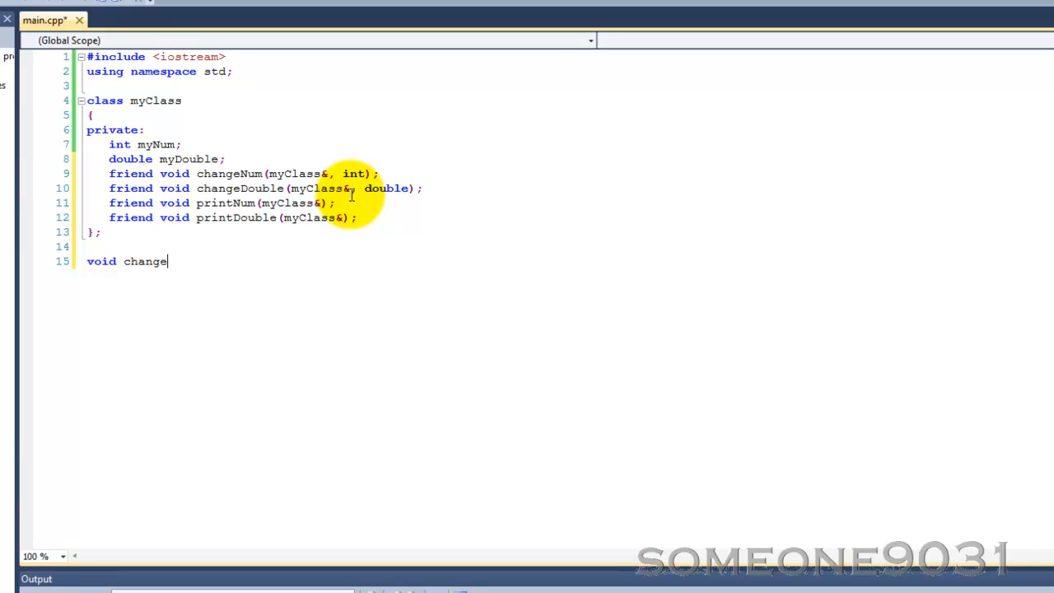
text(Num()
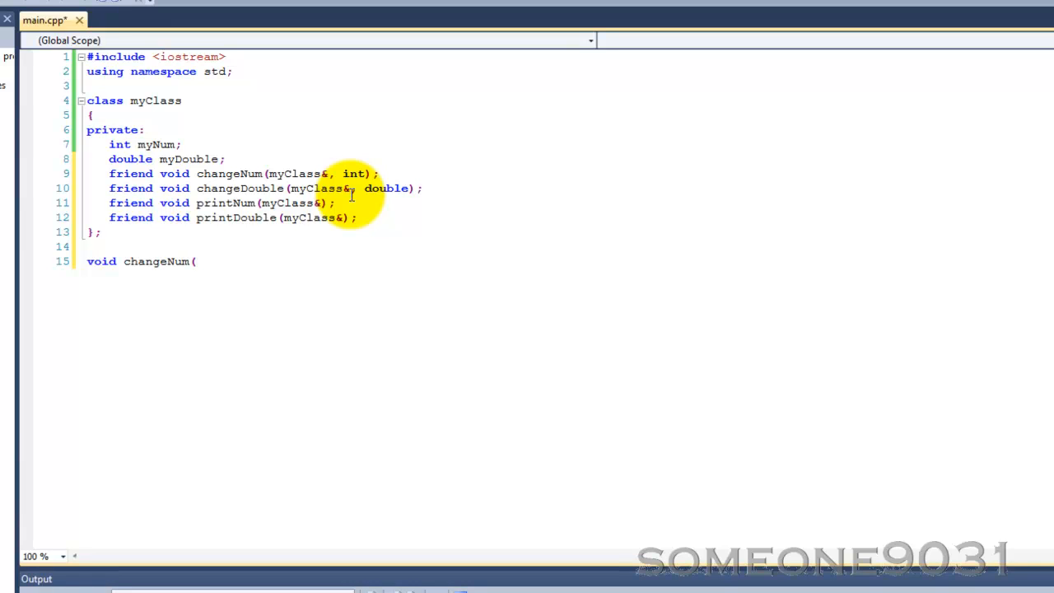
text(my)
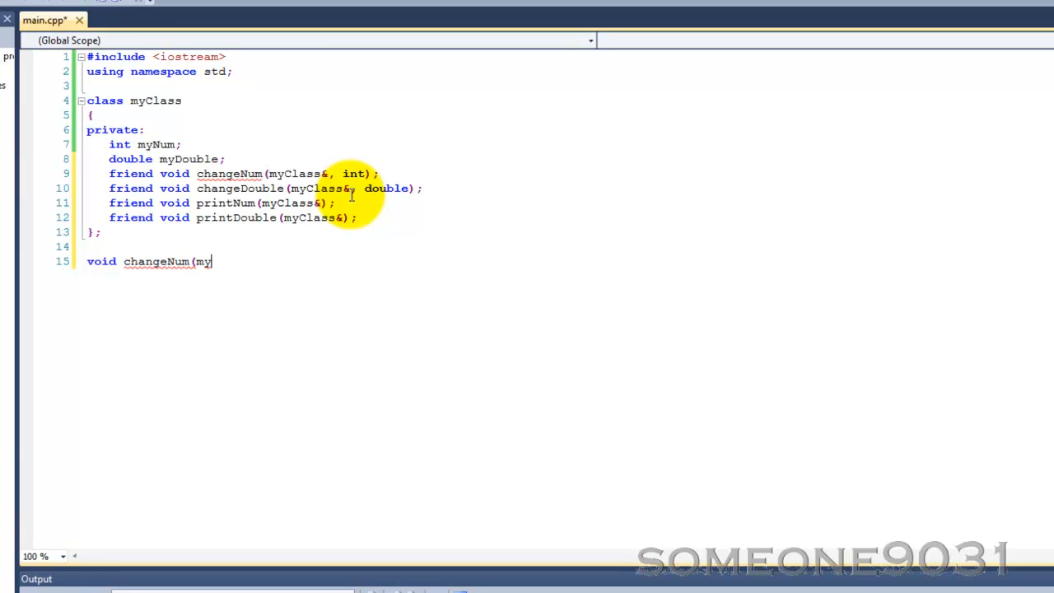
text(Class&)
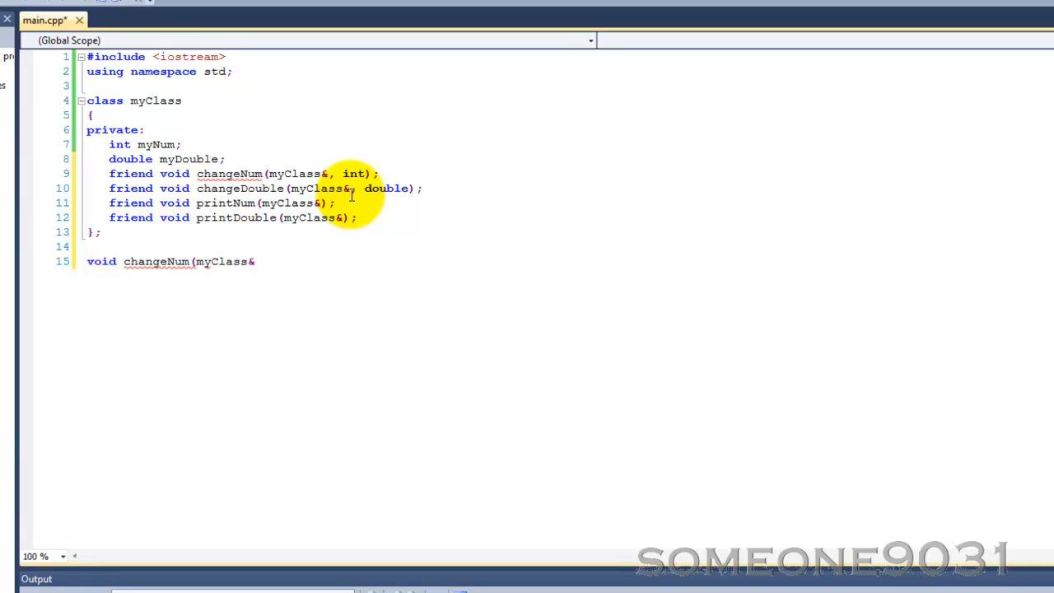
text(mC,)
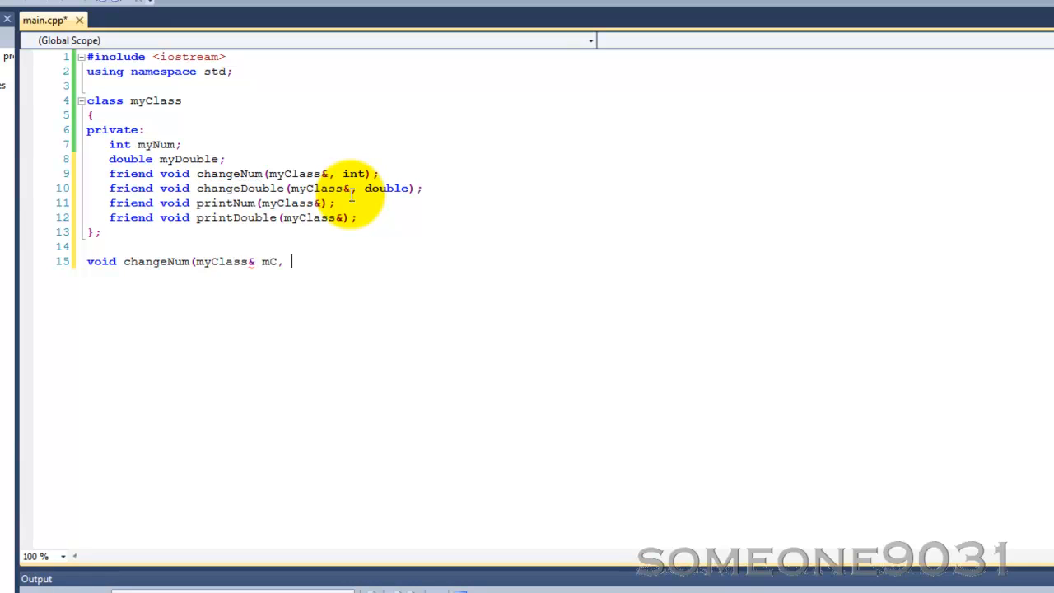
text(int i))
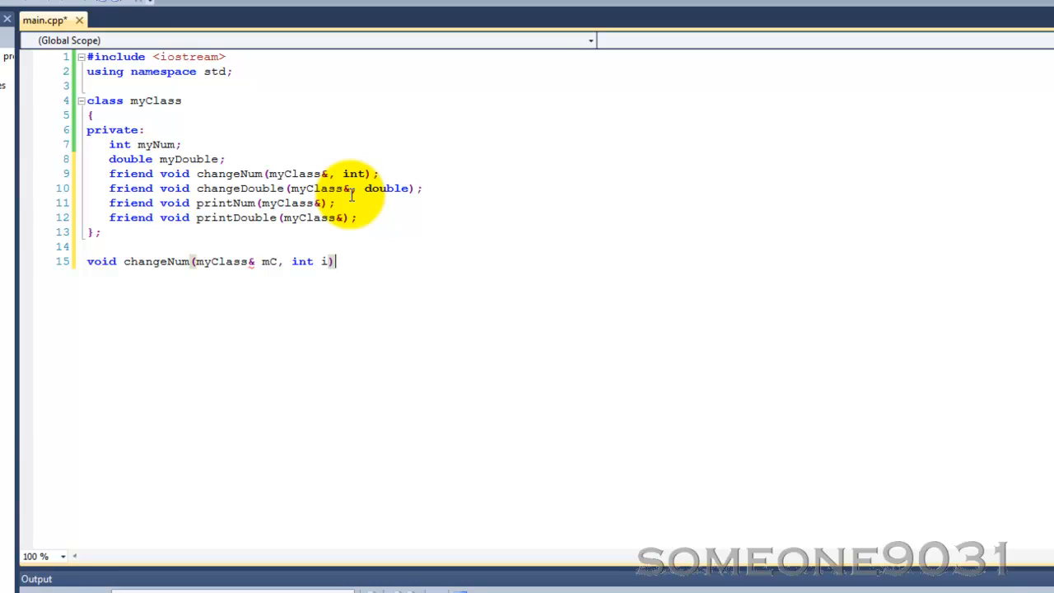
Give changeNum a body containing mC.myNum = i;.
key(Enter)
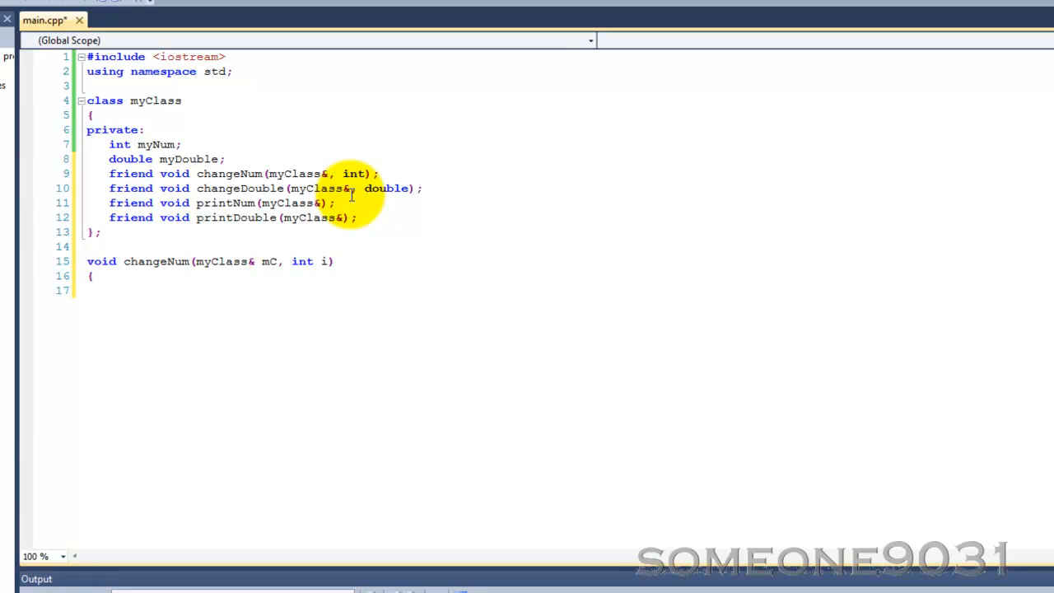
text(m)
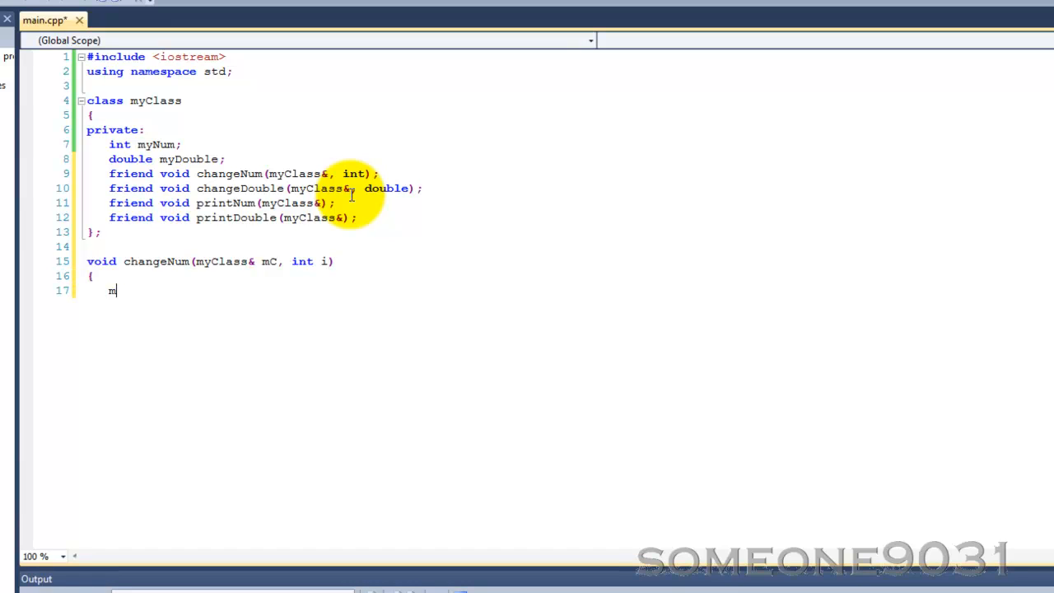
text(C.my)
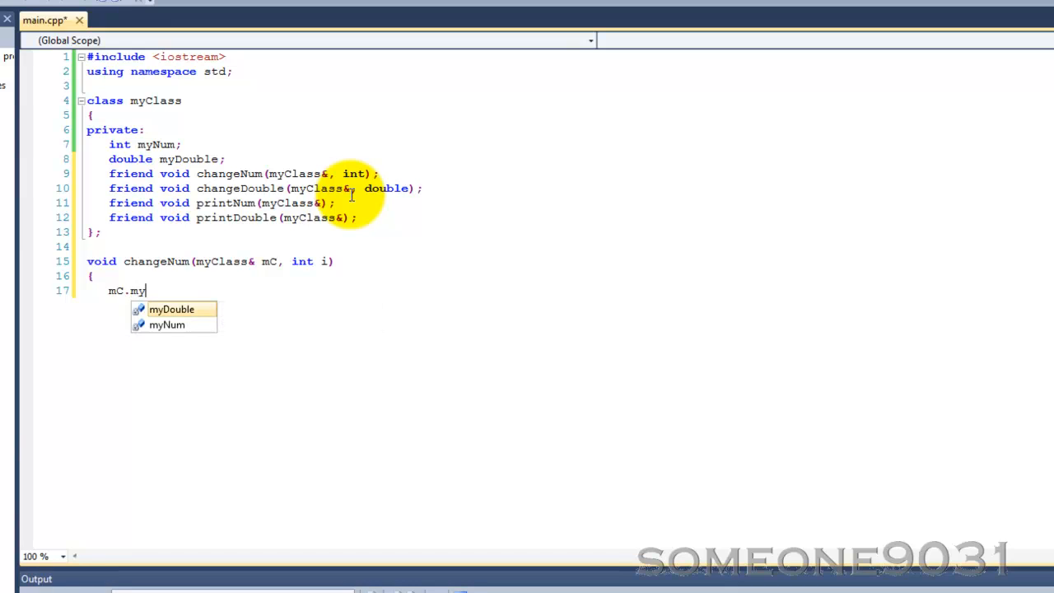
text(Num = i)
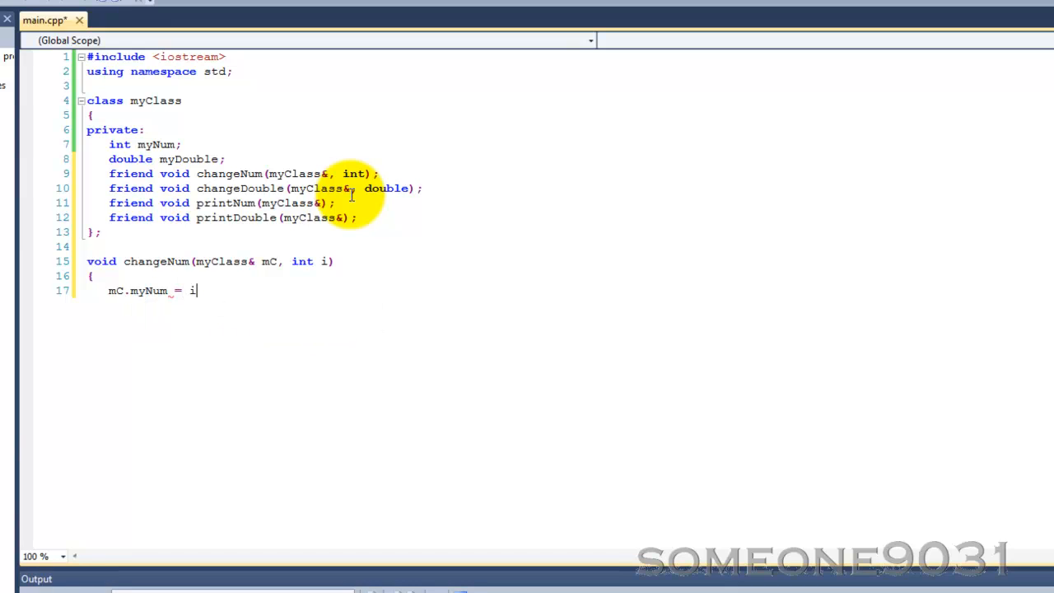
text(;)
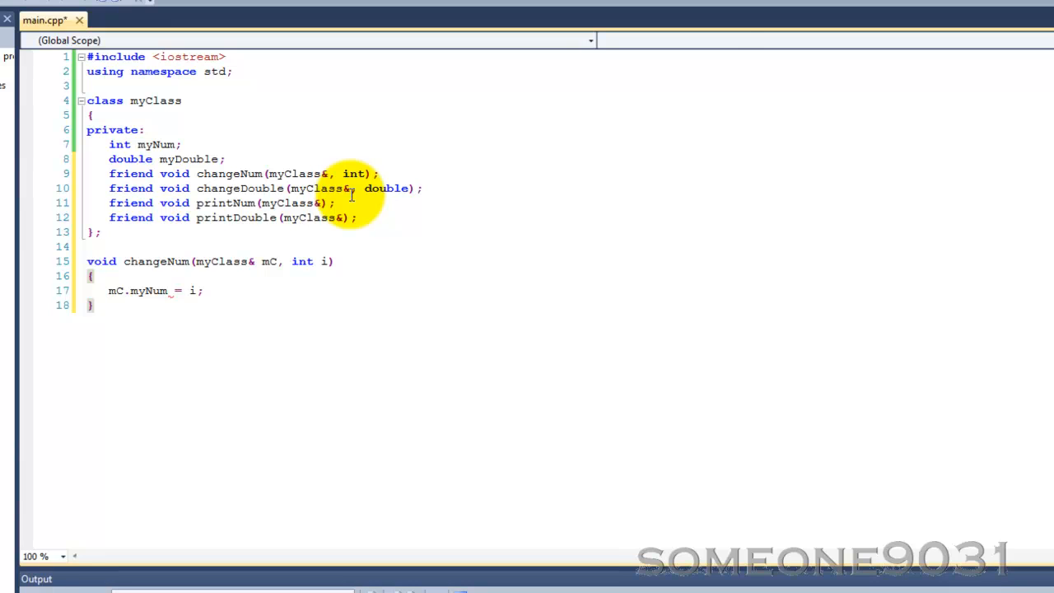
click(93, 305)
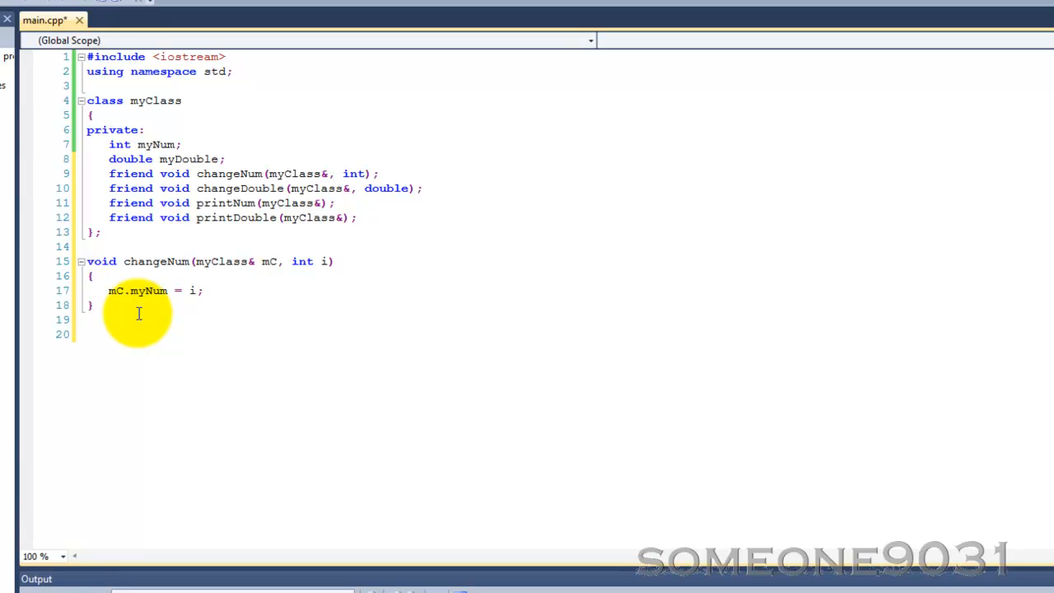
Type the test lines 'myClass m; m.myNum = 3;' and then delete them.
text(myClass m;)
text(m.)
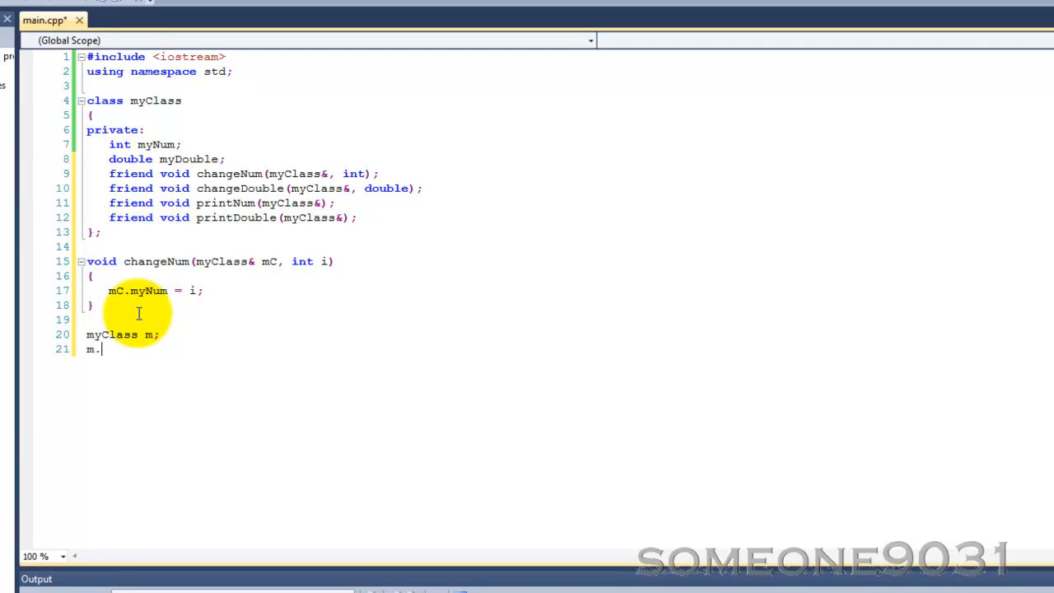
text(myNum)
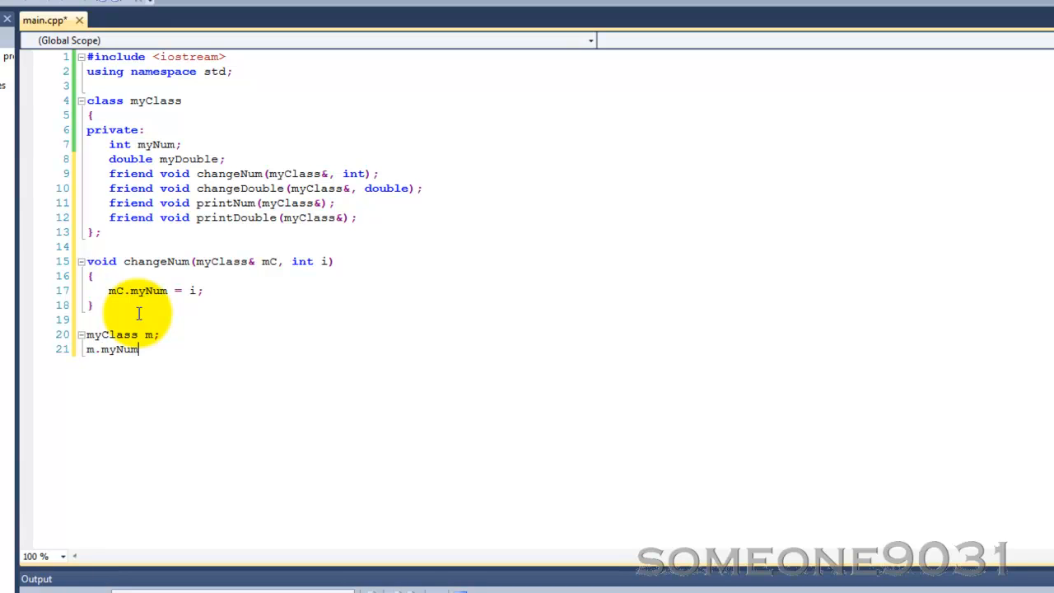
text(=)
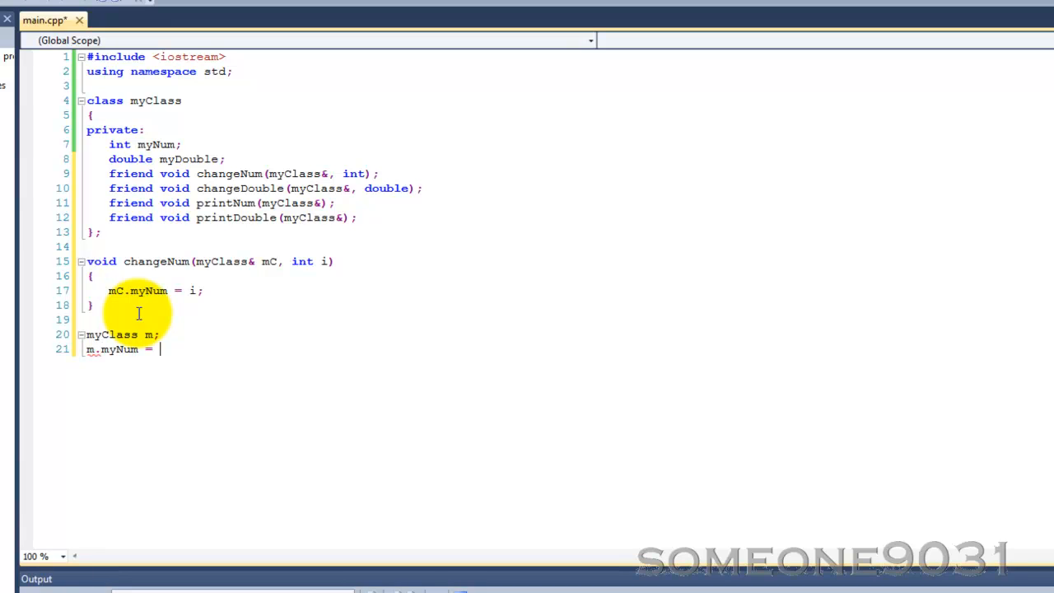
text(3;)
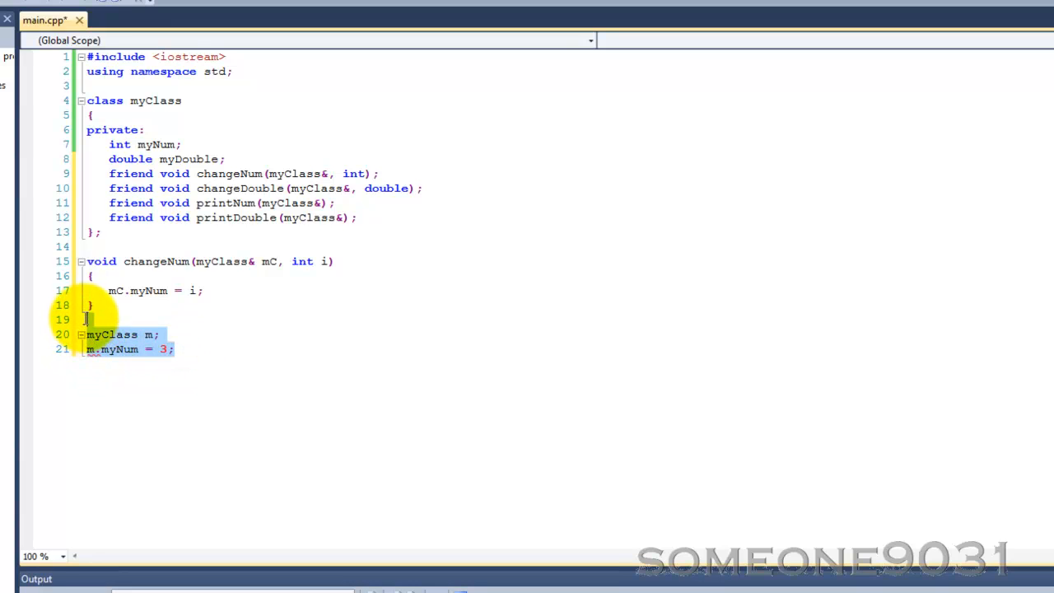
key(Delete)
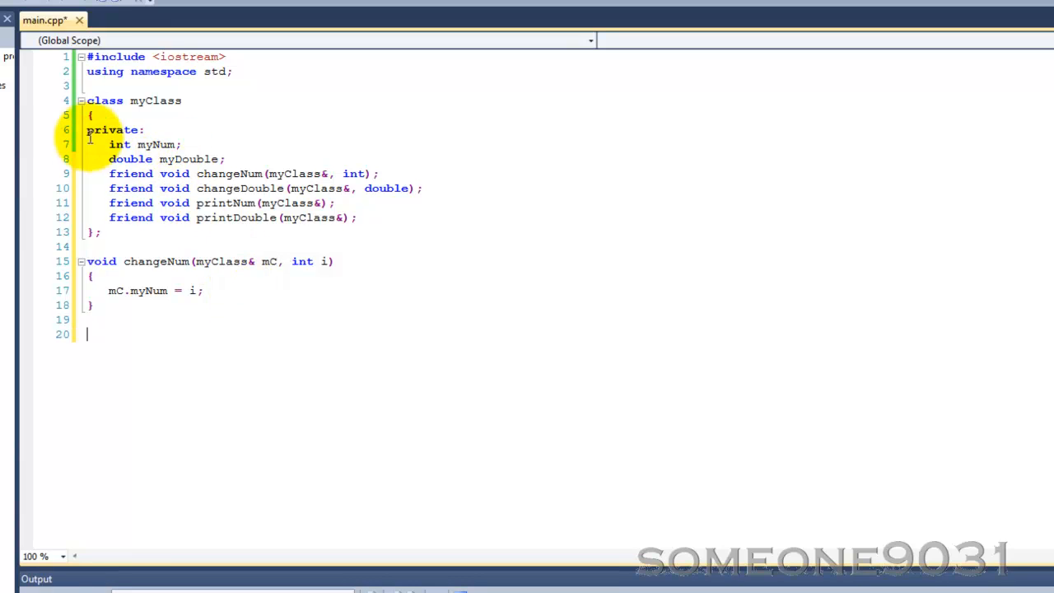
Write void changeDouble(myClass& mC, double d) with body mC.myDouble = d;.
text(void)
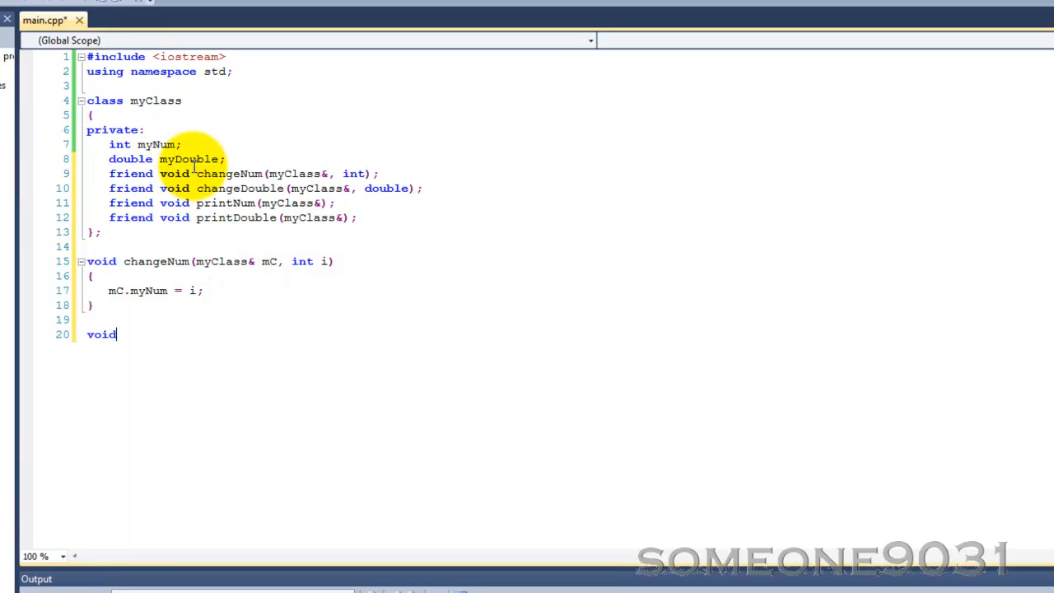
text(c)
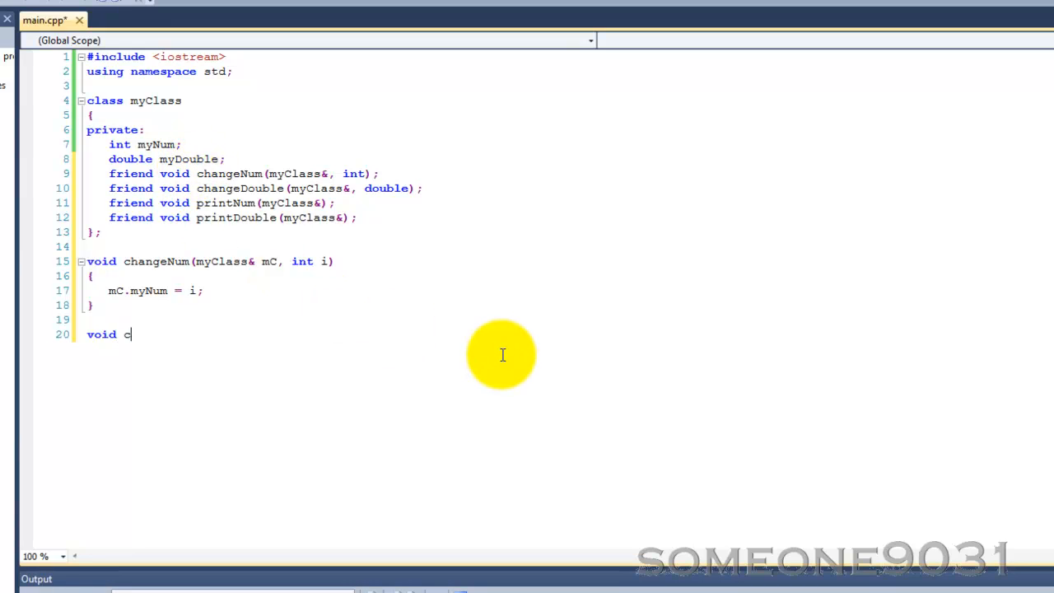
text(hange)
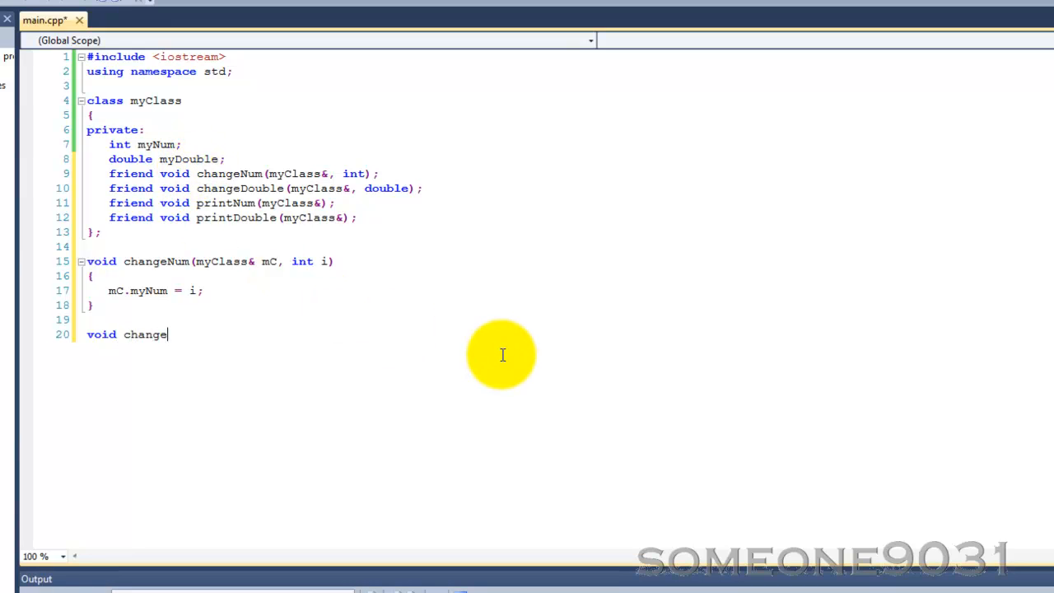
text(Double()
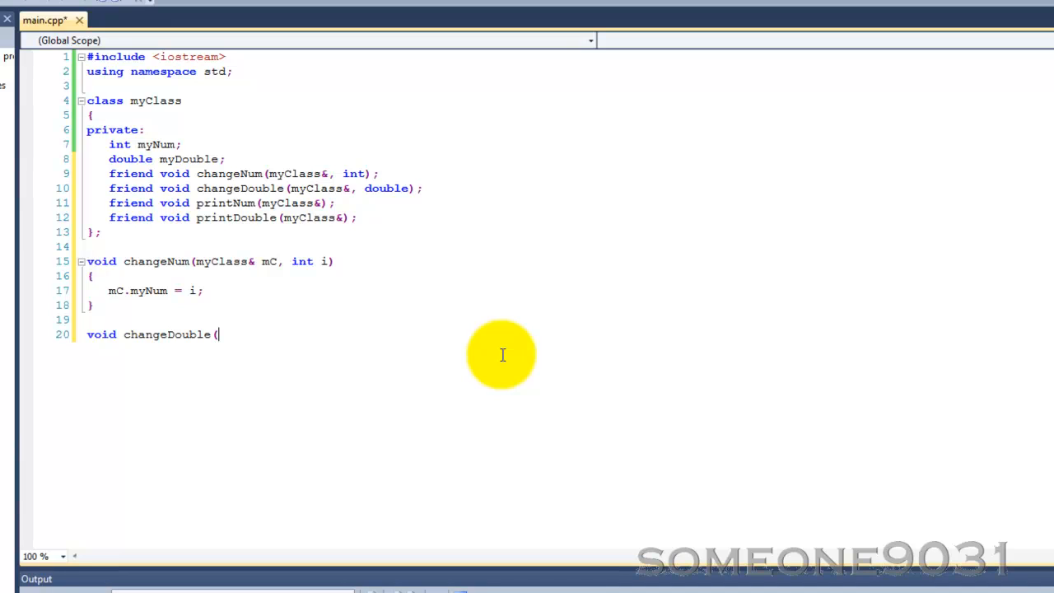
text(myC)
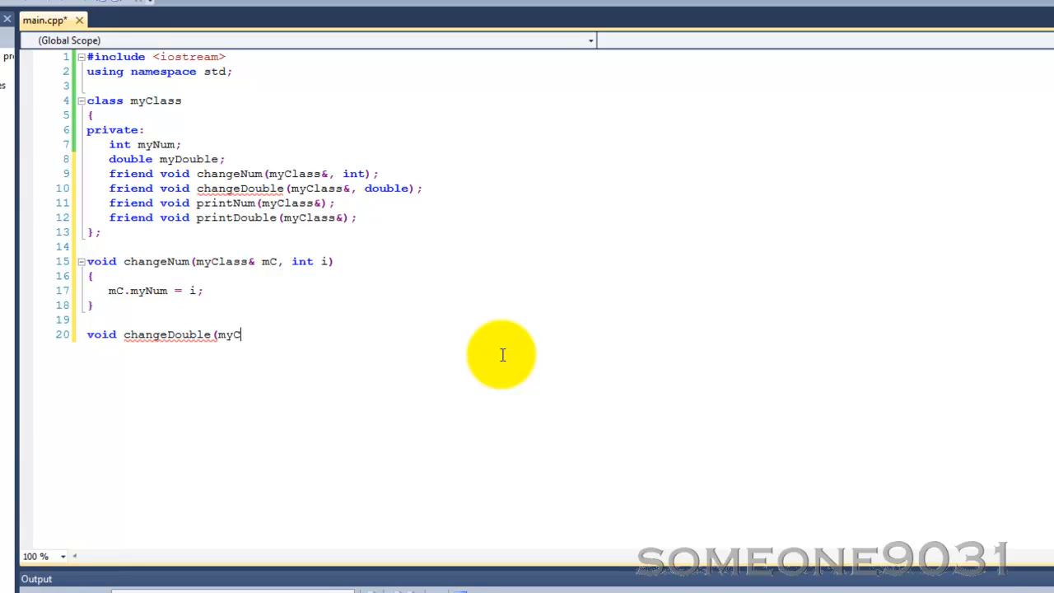
text(lass& mC, double d)
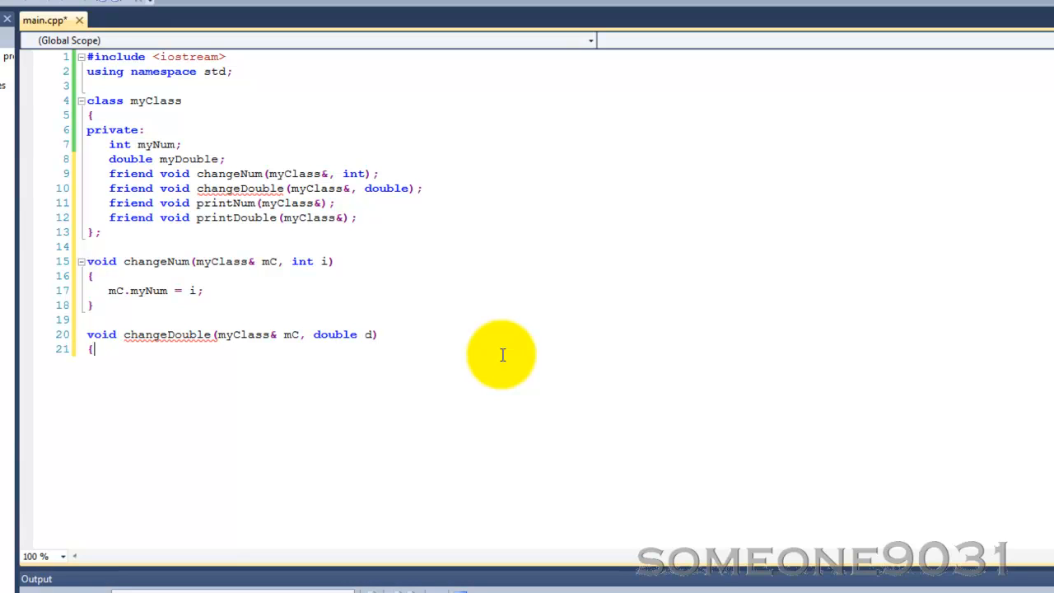
text(m)
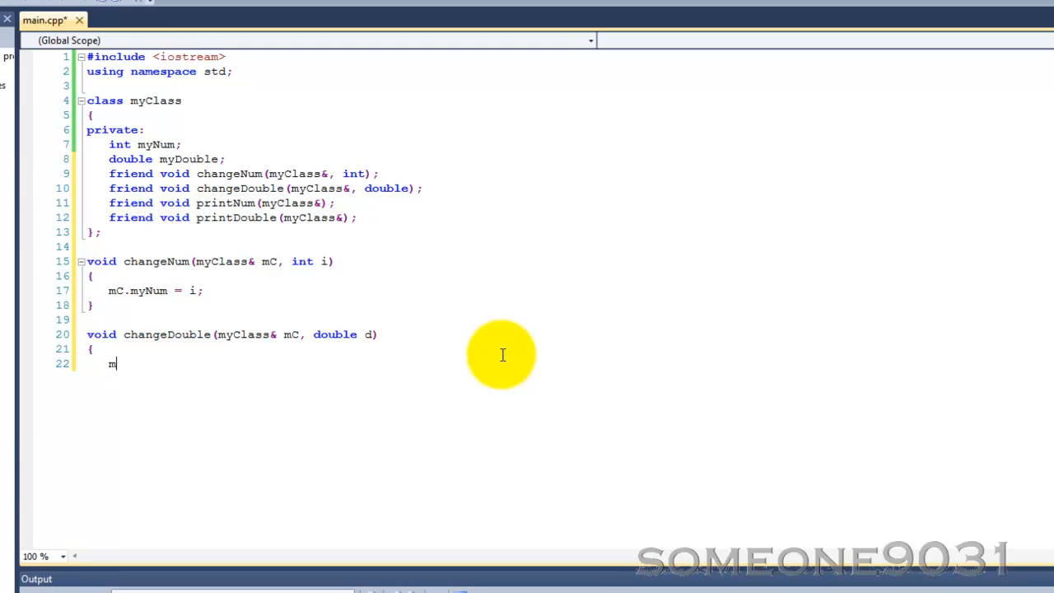
text(C.myDouble = d;)
text(})
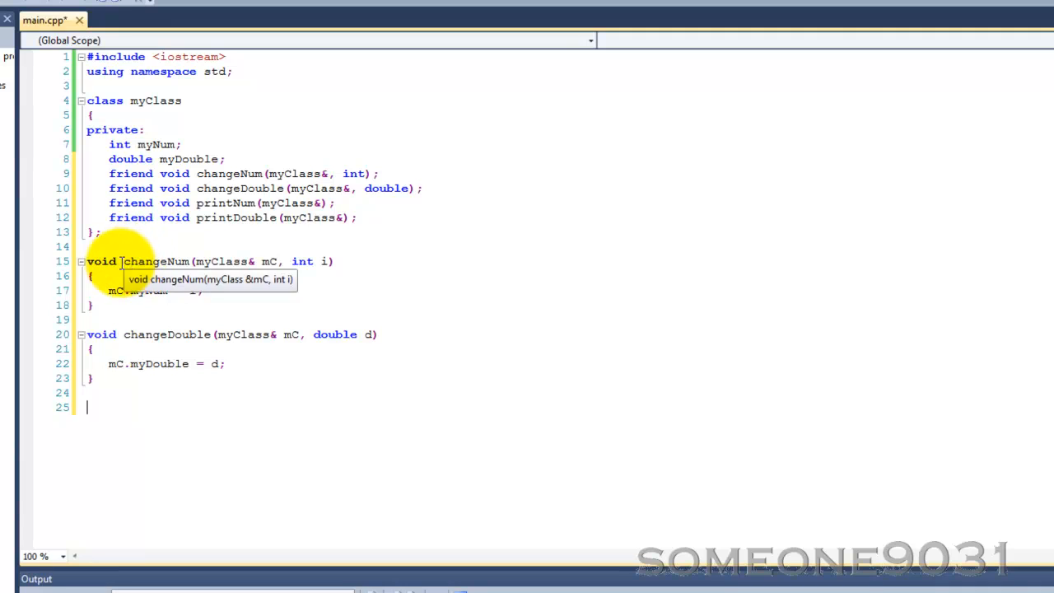
mouse_move(215, 259)
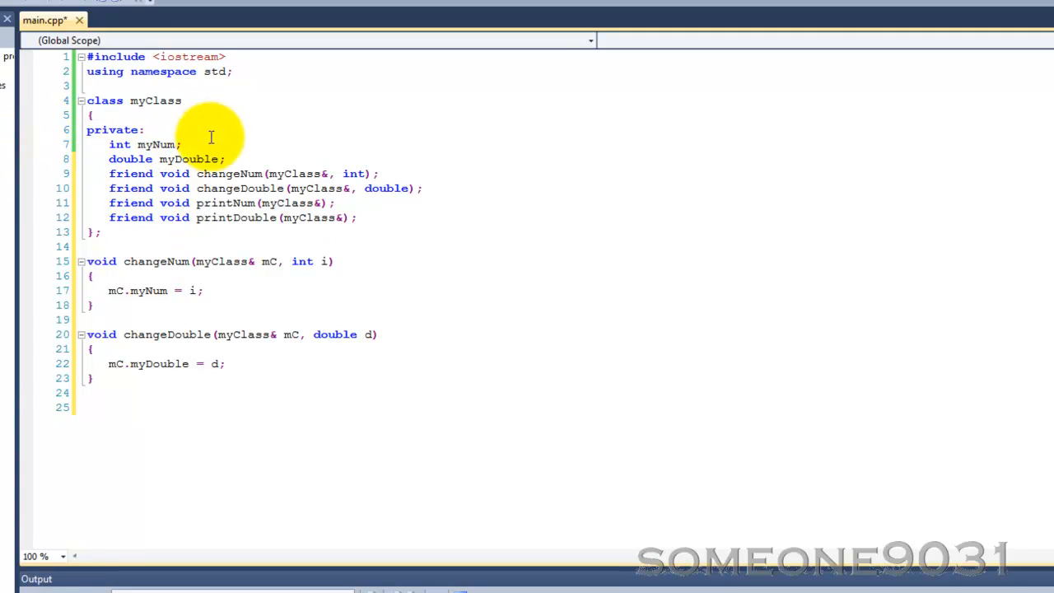
Write void printNum(myClass& mC) with body cout << mC.myNum << endl;.
text(void)
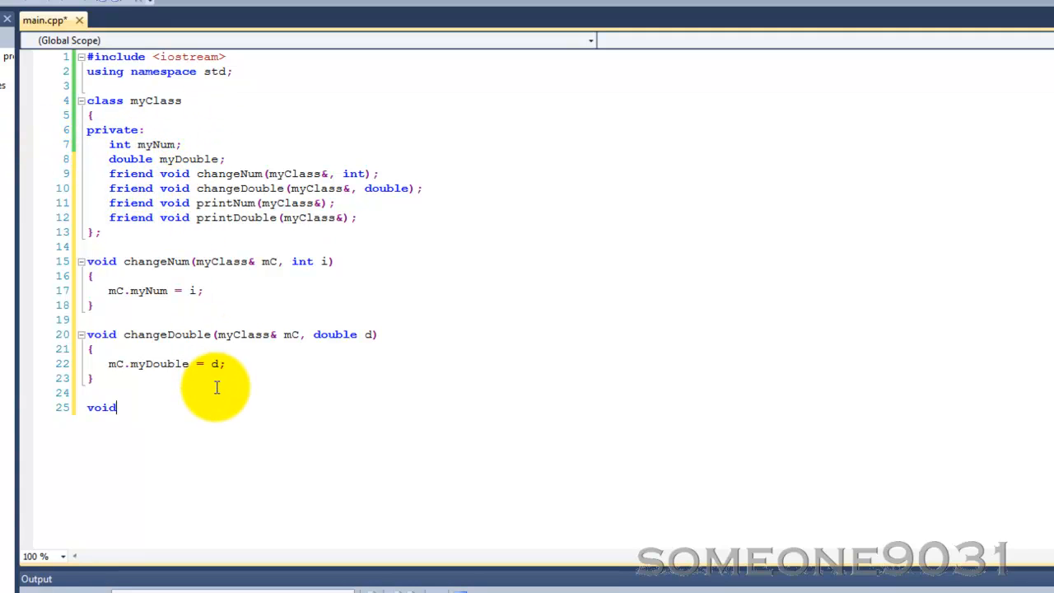
text(printNum)
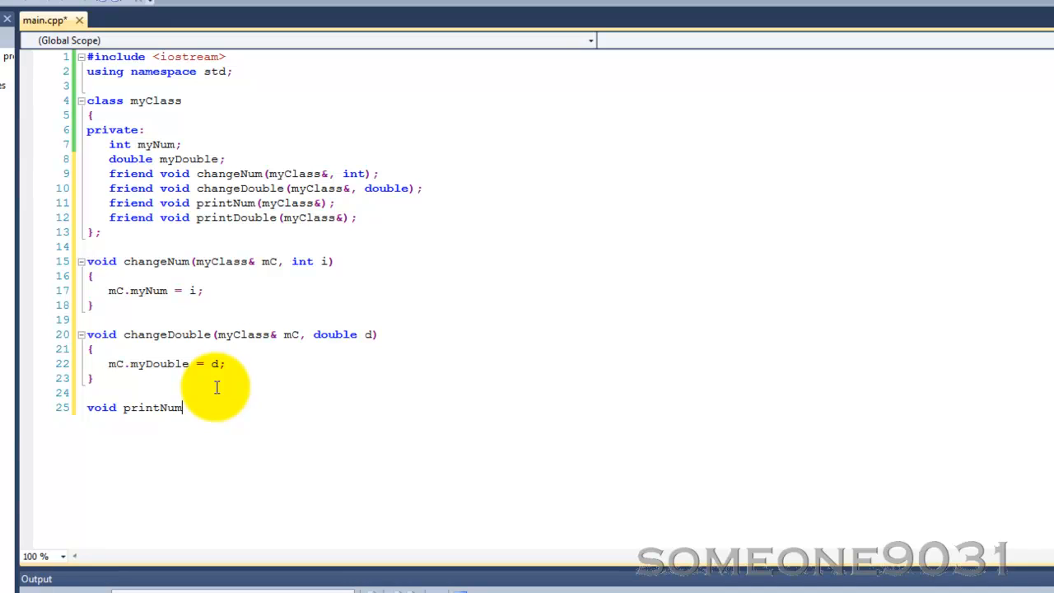
text((myClass)
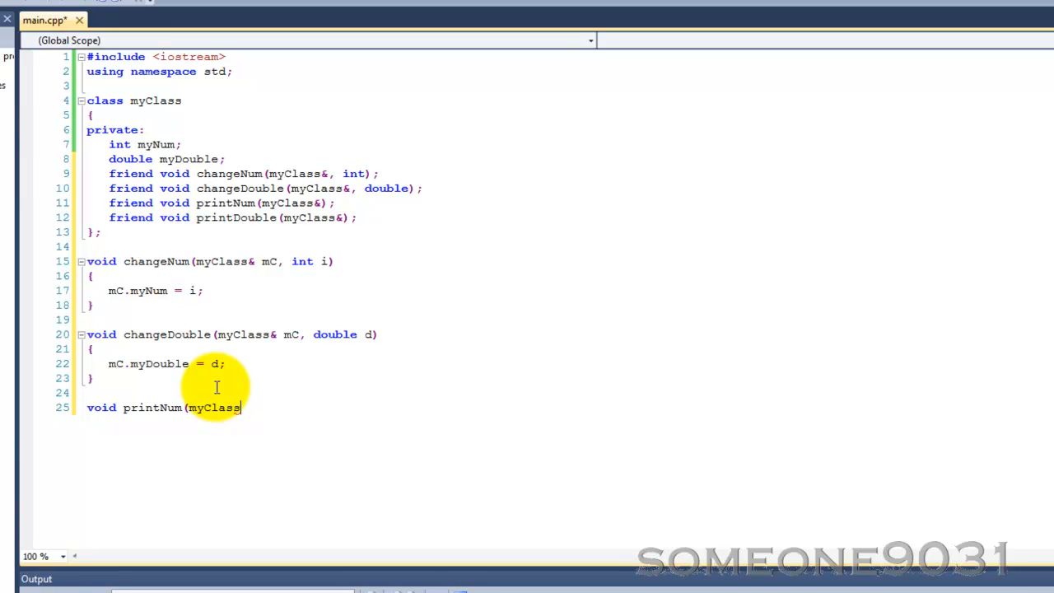
text(&)
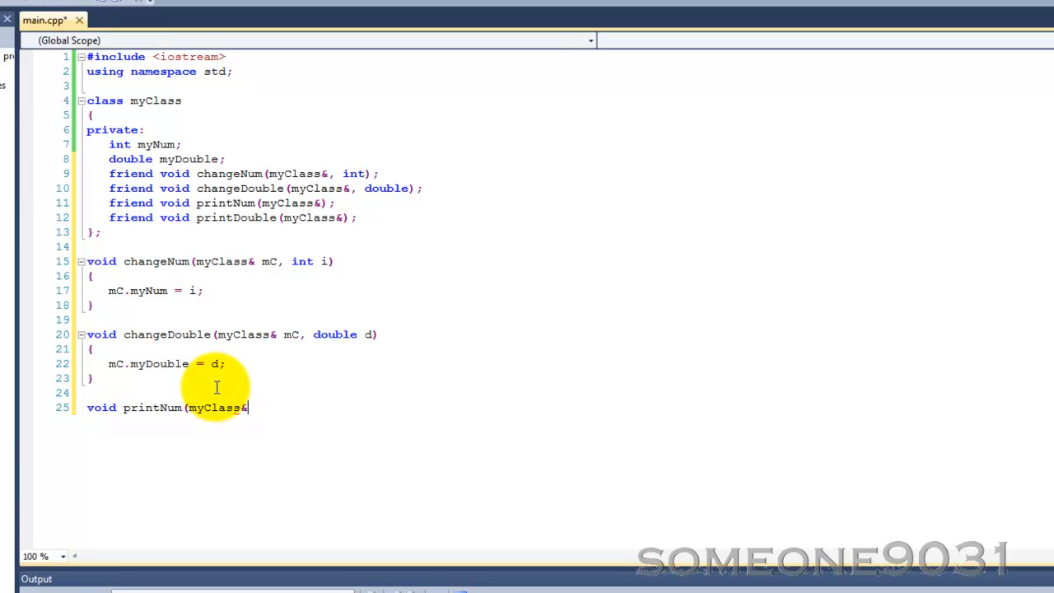
text(mC))
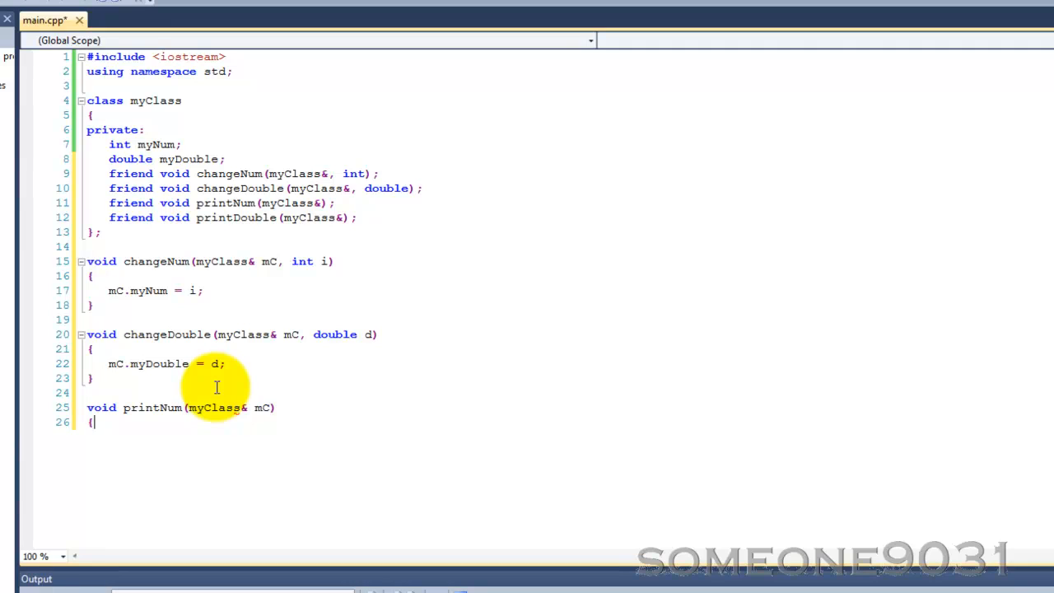
text(cout << m)
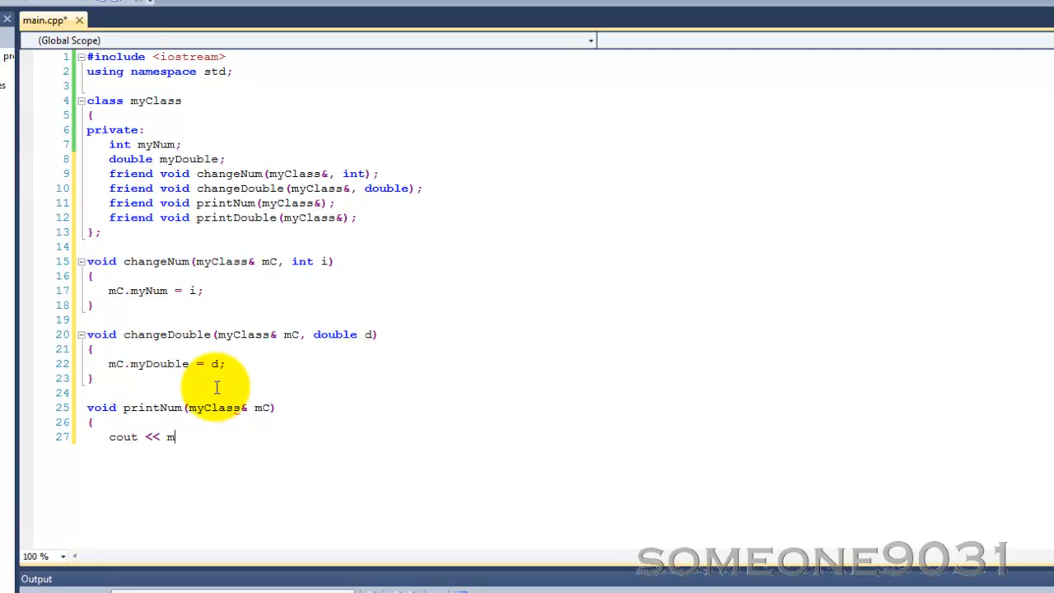
text(C.)
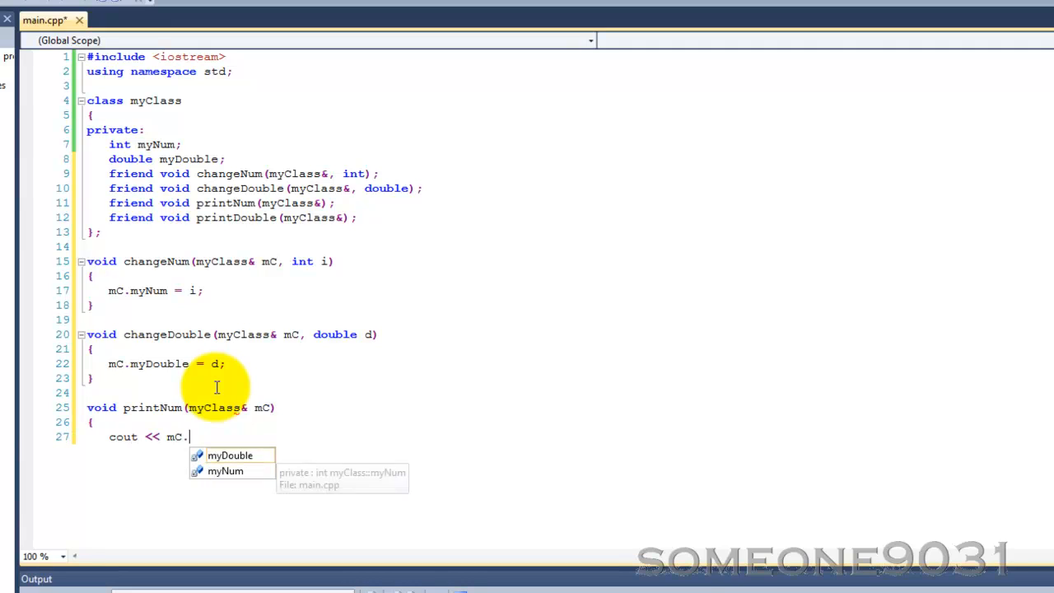
text(myNum << endl;)
text(})
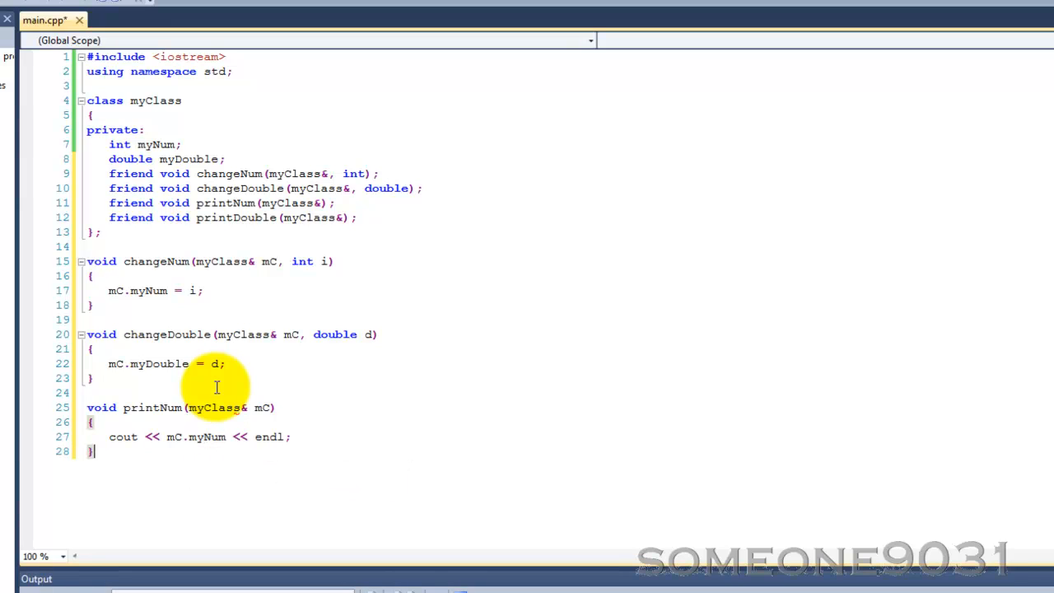
Write void printDouble(myClass& mC) with body cout << mC.myDouble << endl;.
text(void)
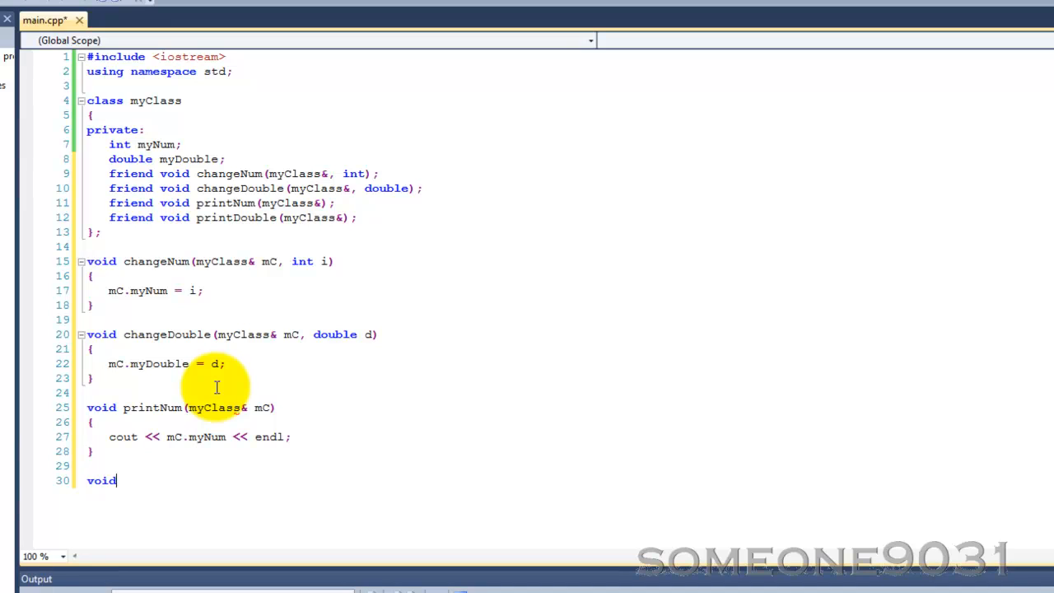
text(" ")
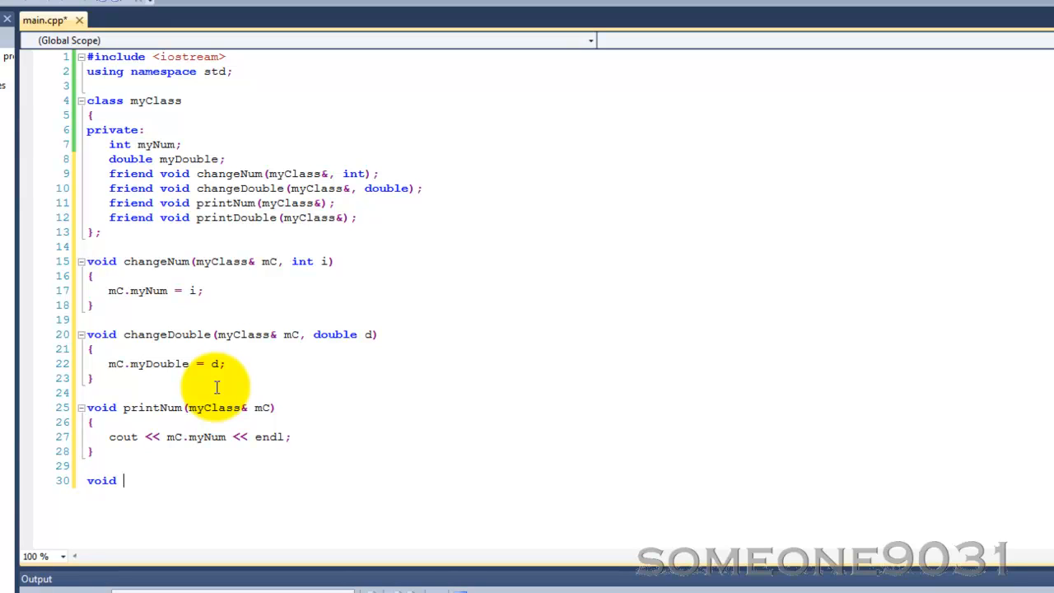
text(printDo)
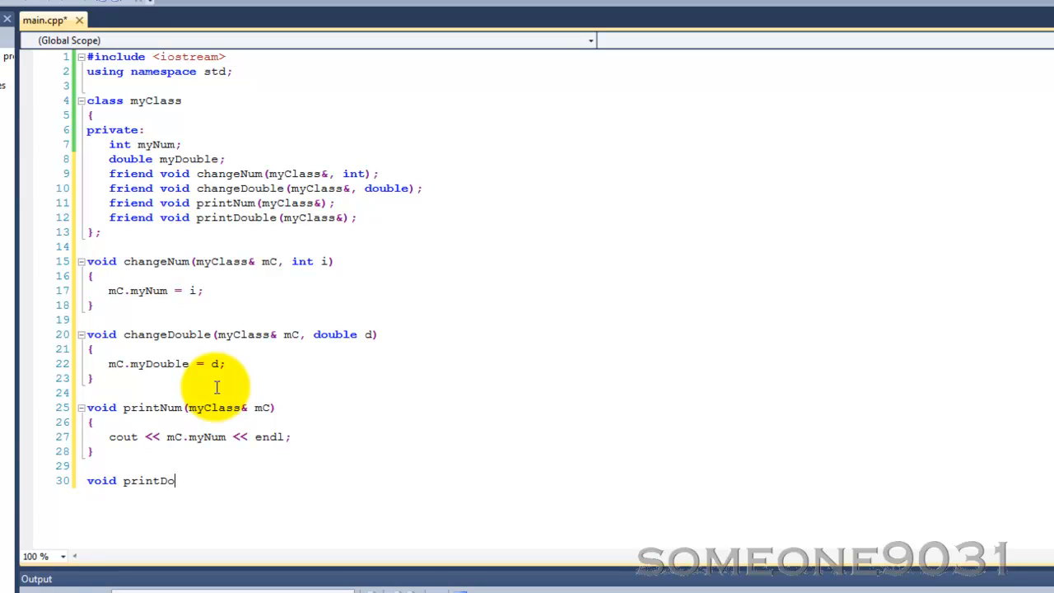
text(uble(myCl)
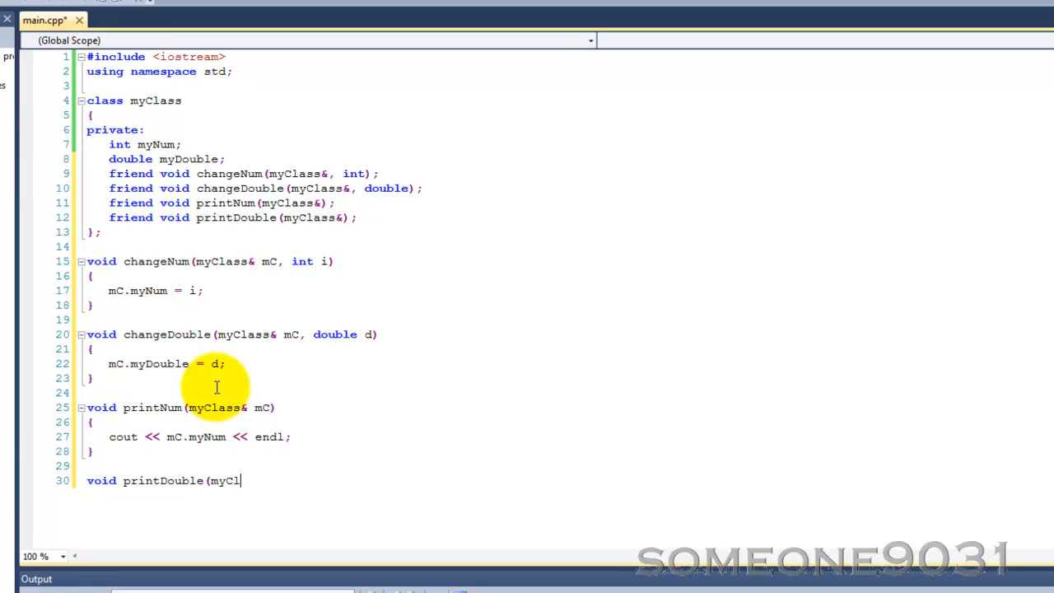
text(ass)
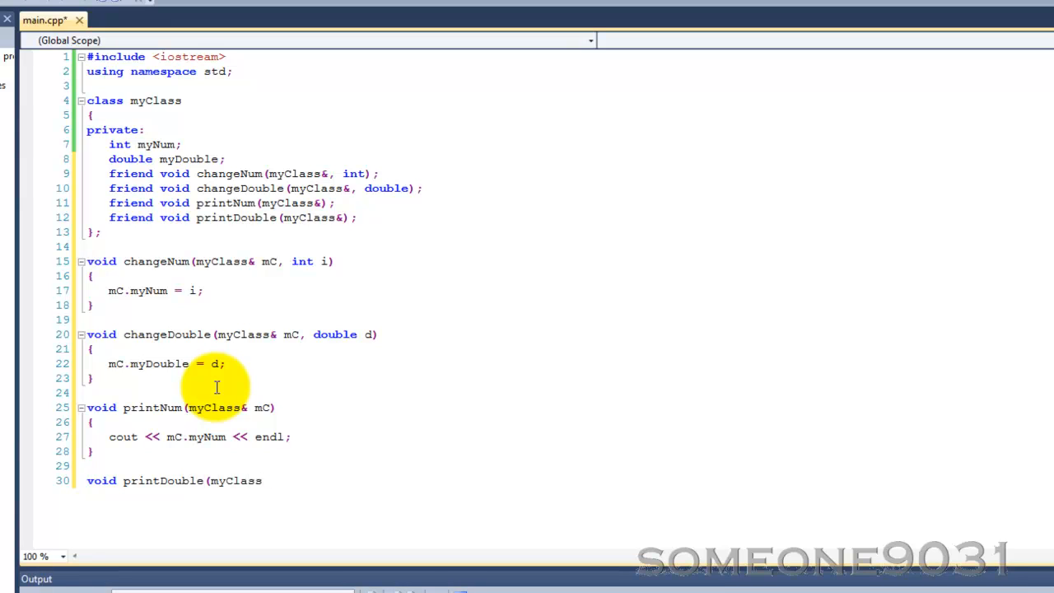
text(&)
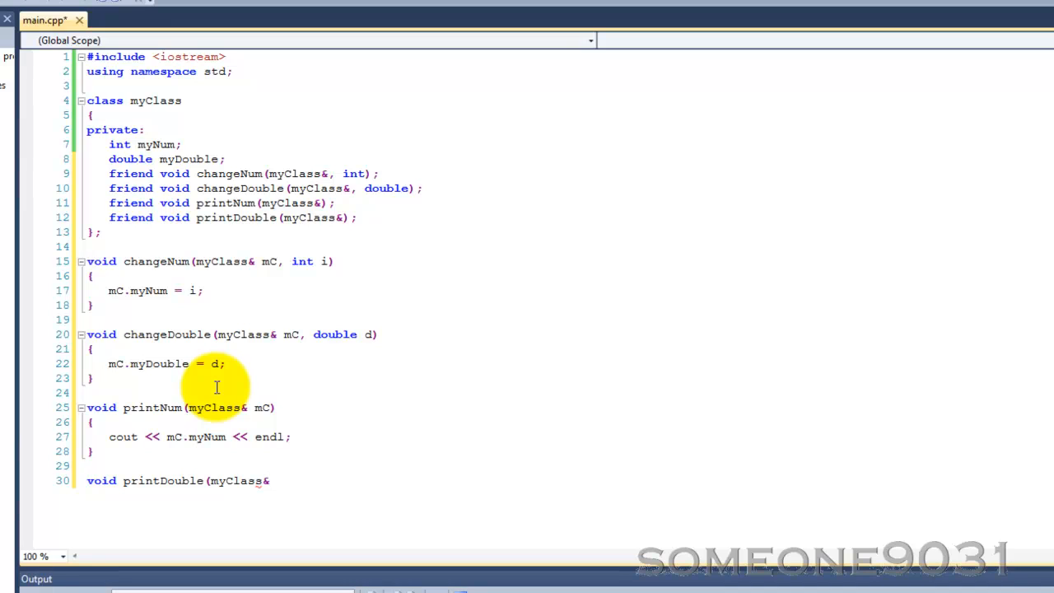
text(mC))
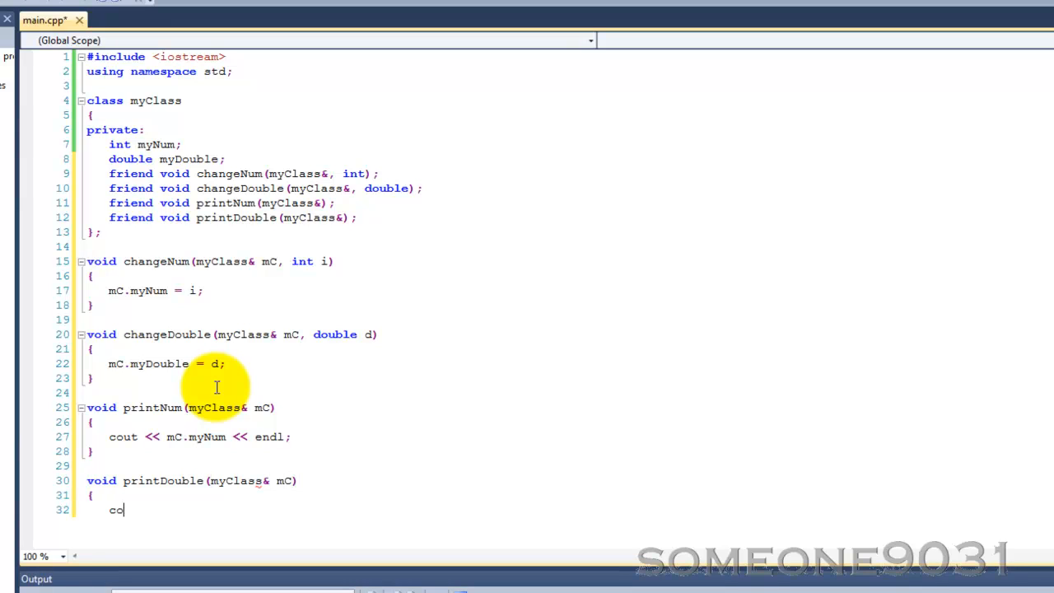
text(ut << mC)
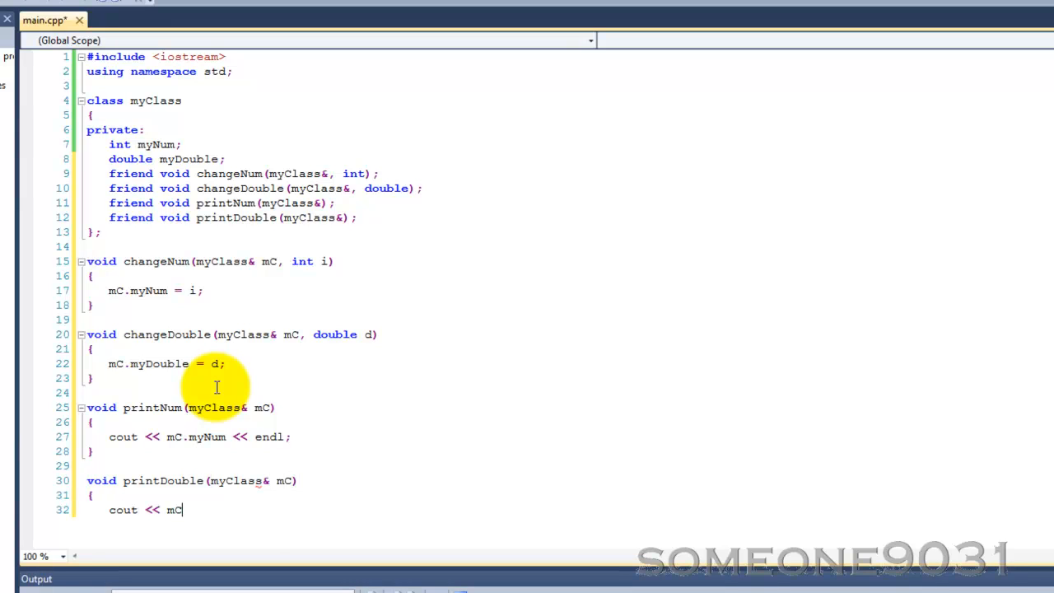
text(.my)
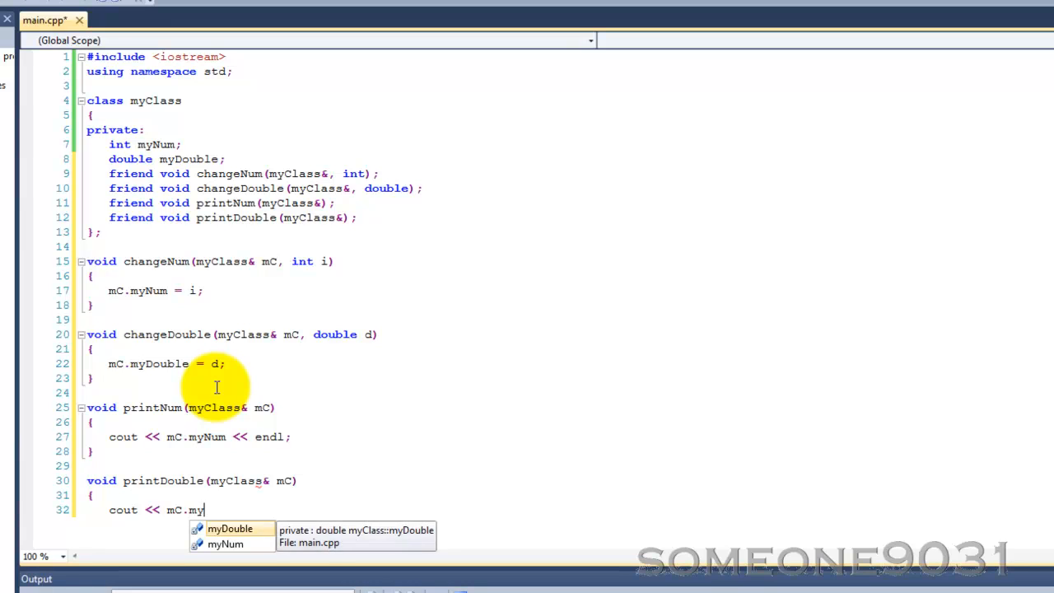
text(Double << endl)
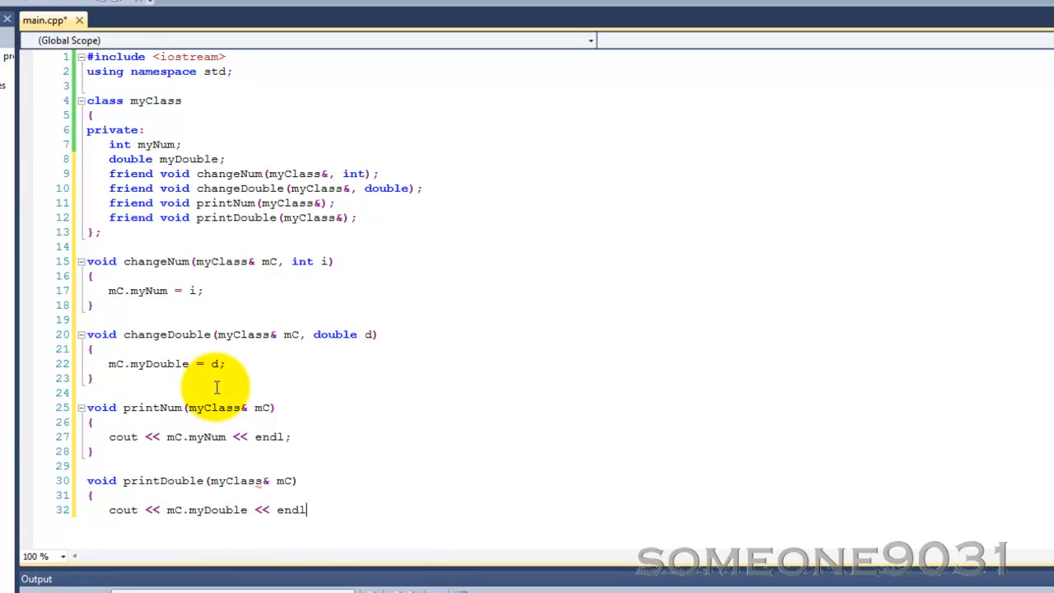
text(;)
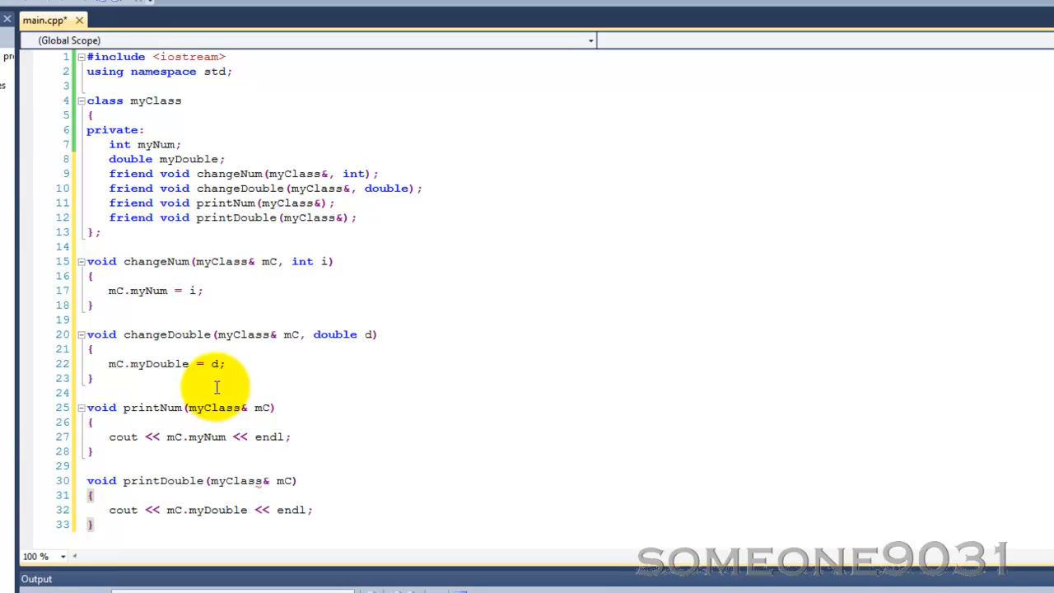
scroll(down, 3)
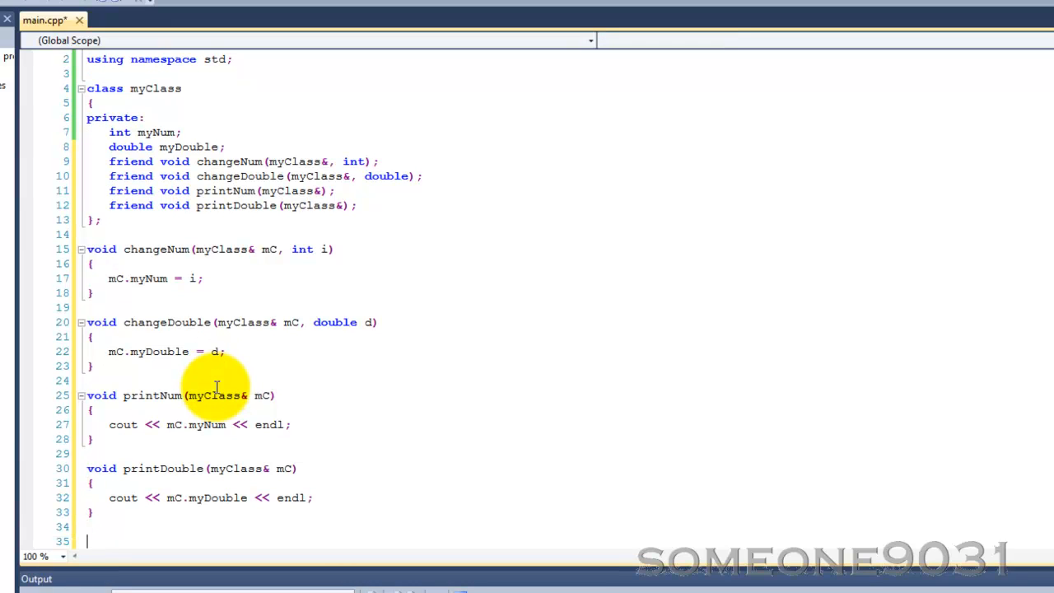
Write int main() declaring myClass m, calling changeNum(m, 9) and changeDouble(m, 18.2).
text(int main())
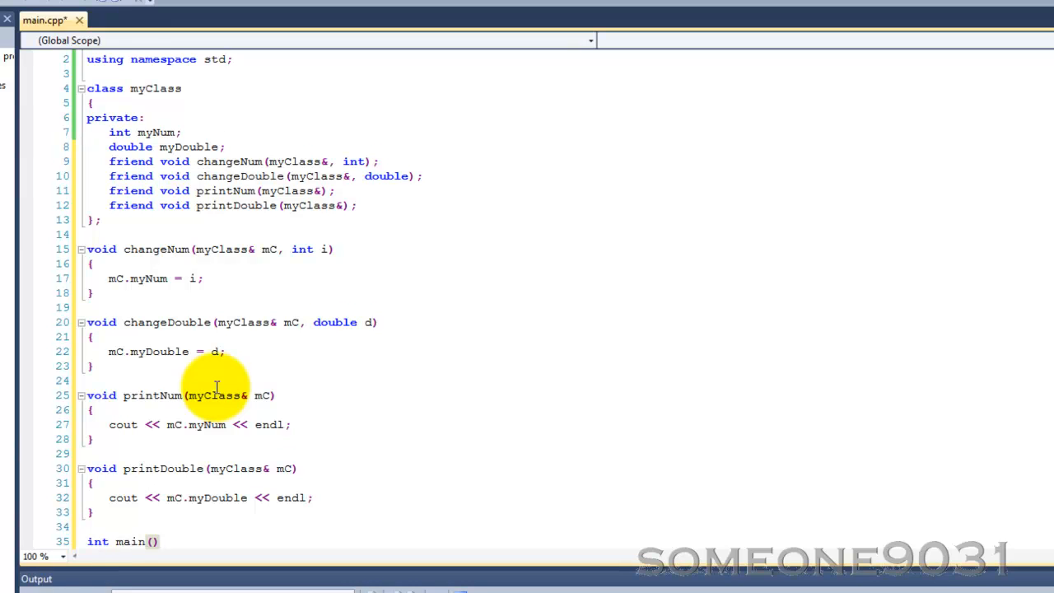
text(myC)
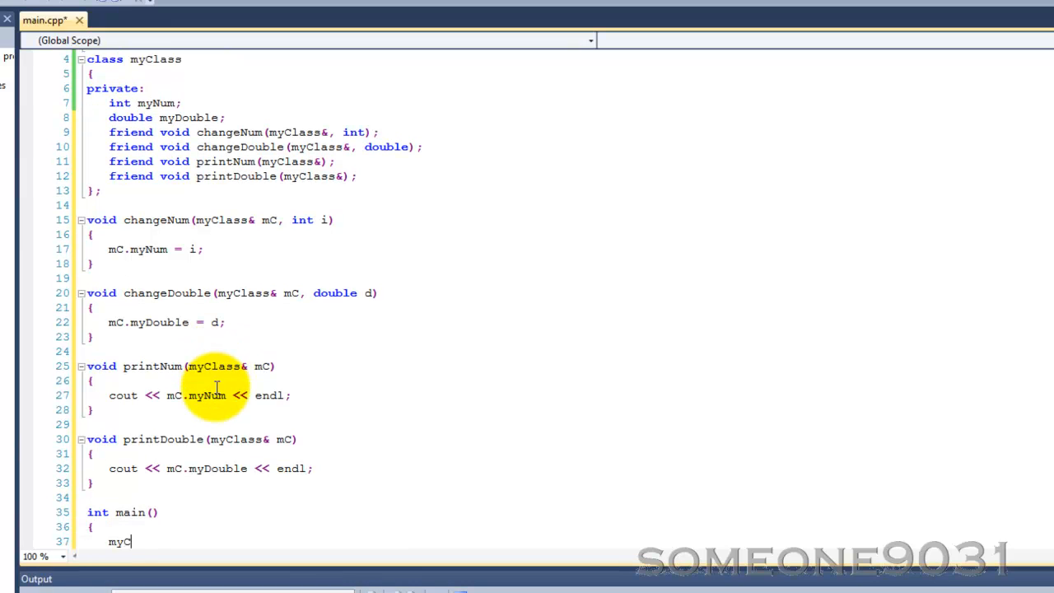
text(lass)
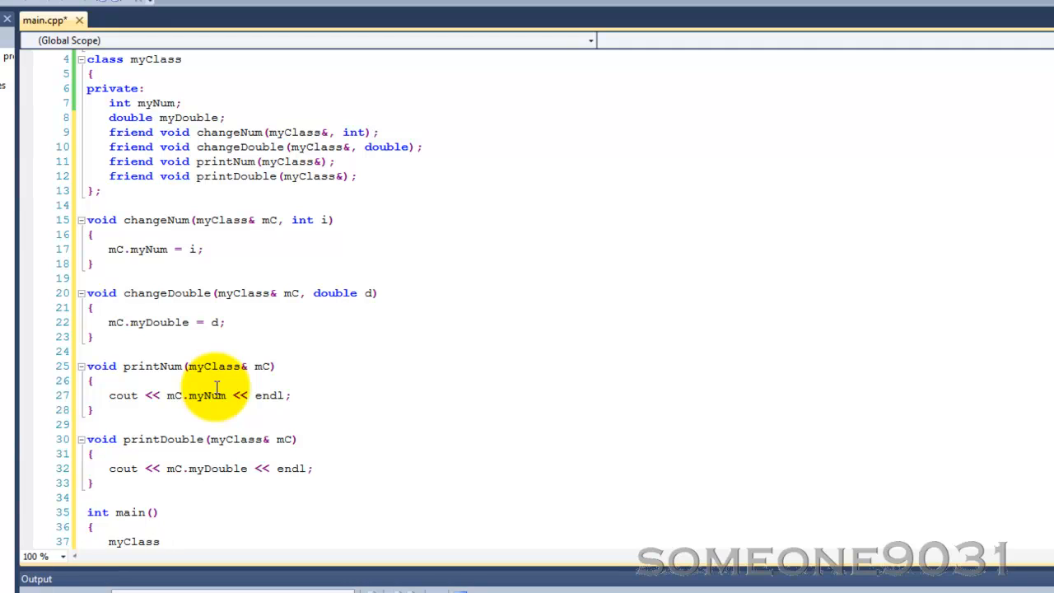
text(m;)
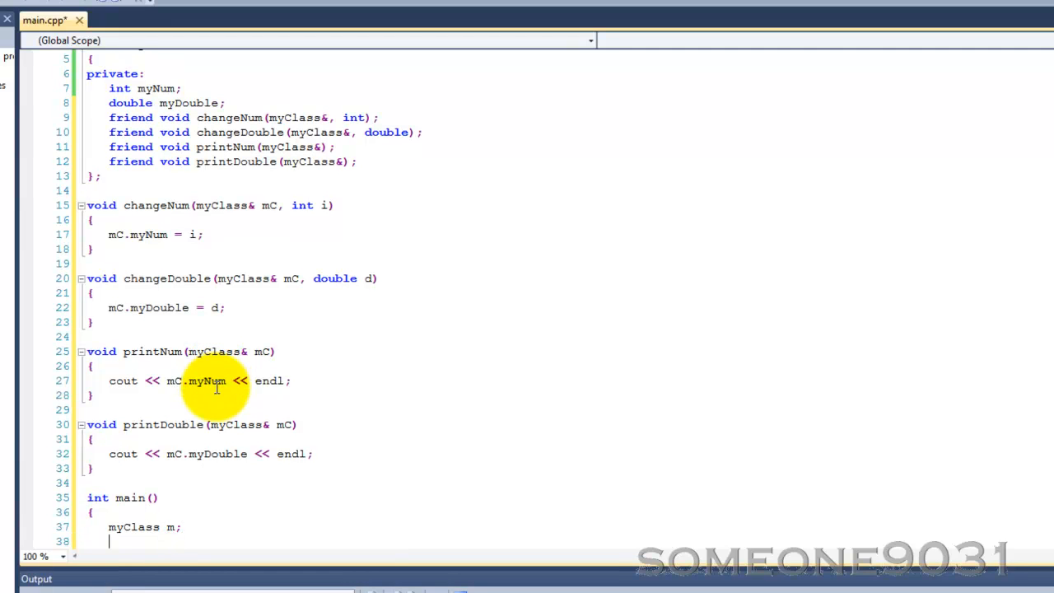
text(changeNum)
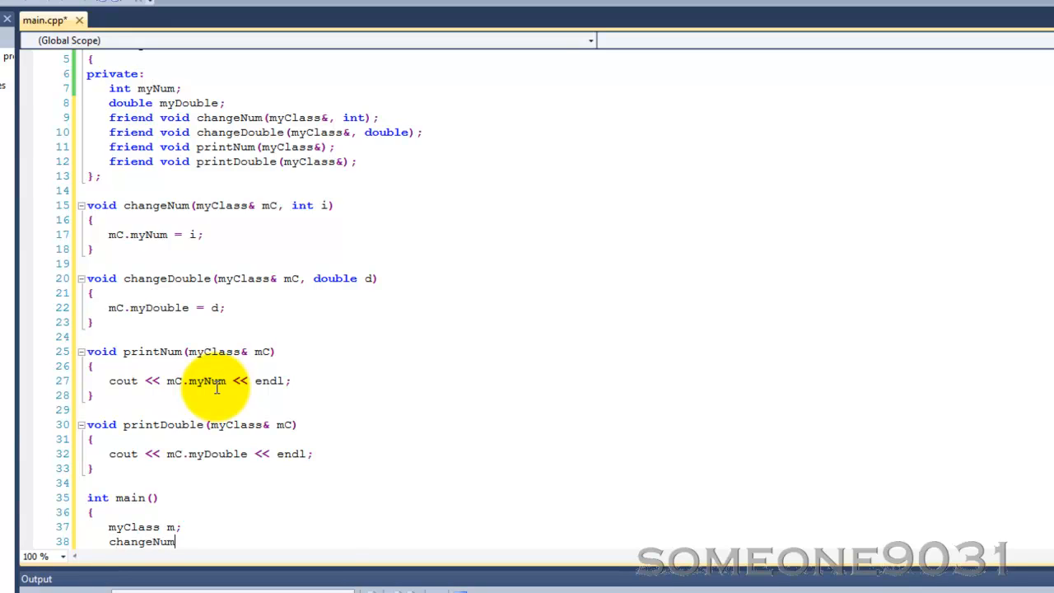
text((m, 9);)
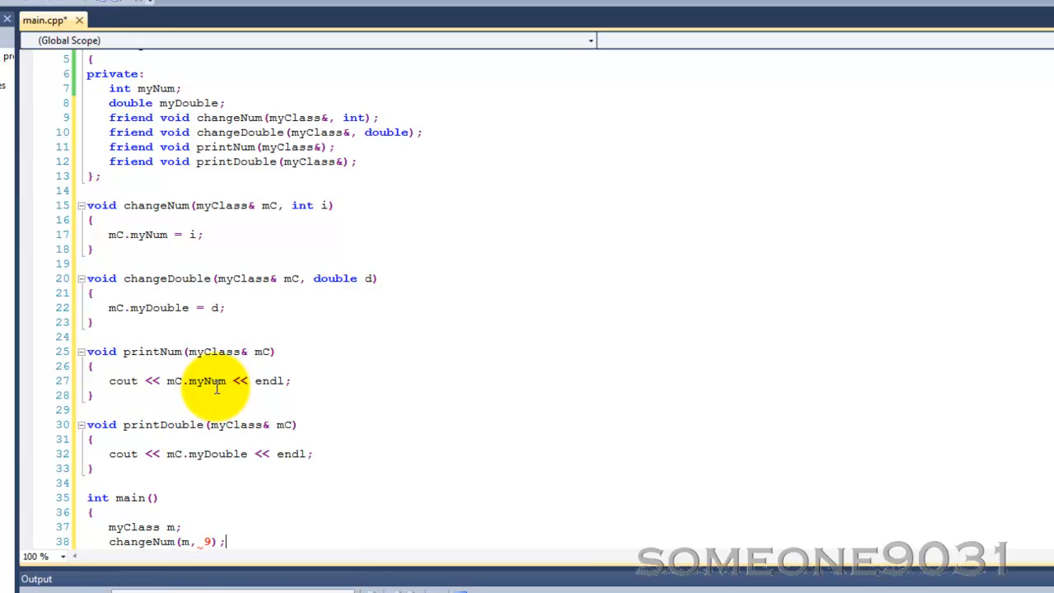
text(changeDouble)
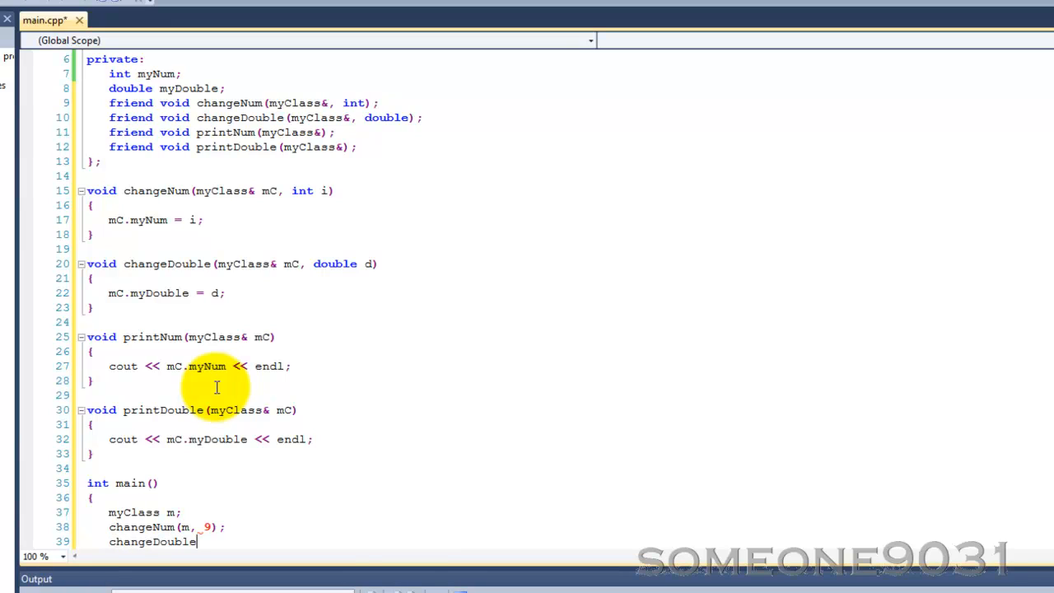
text((m,)
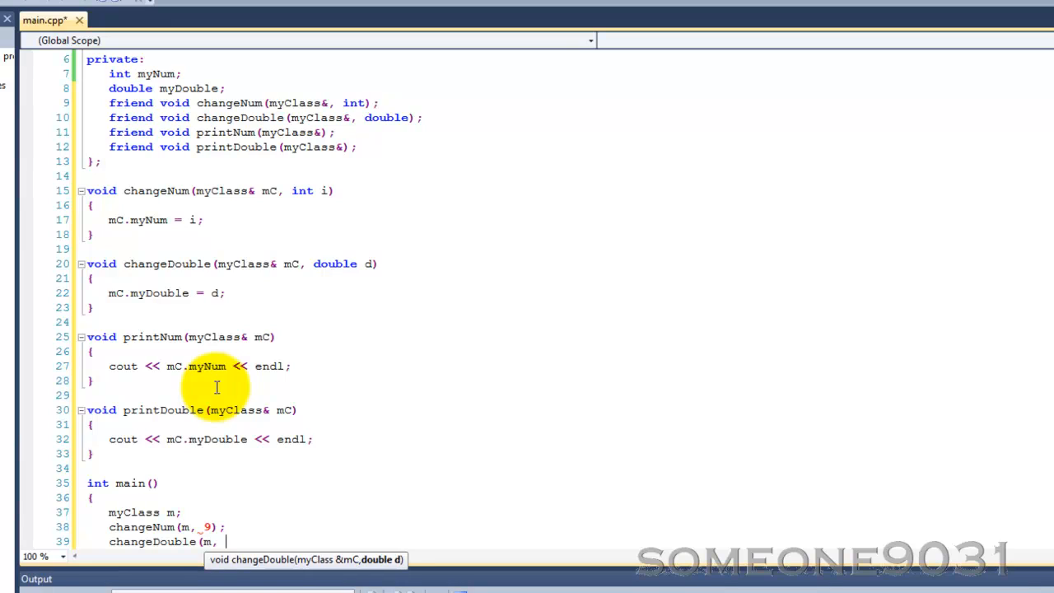
text(18)
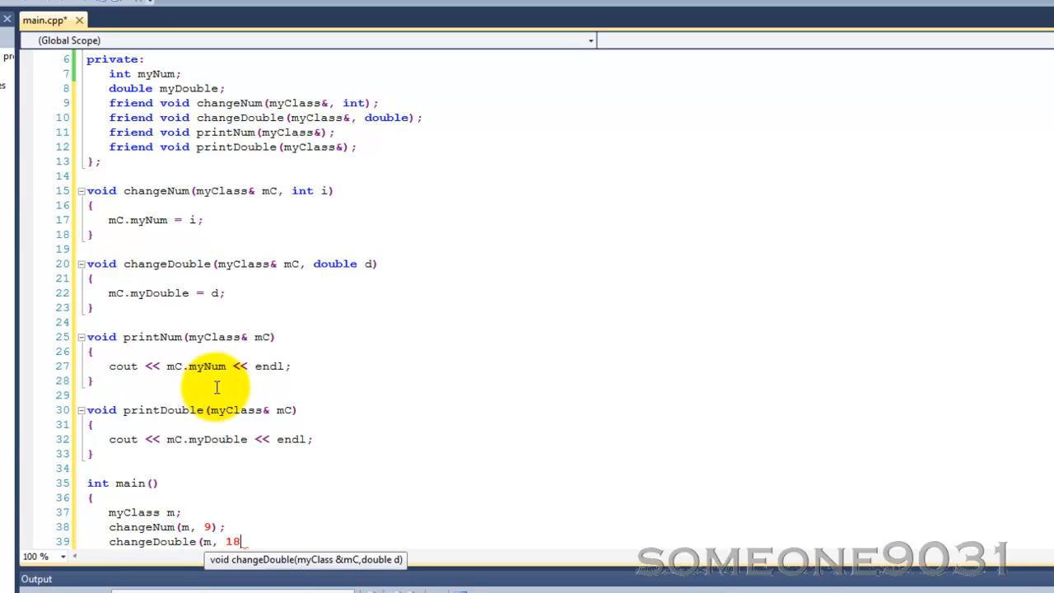
text(.2)
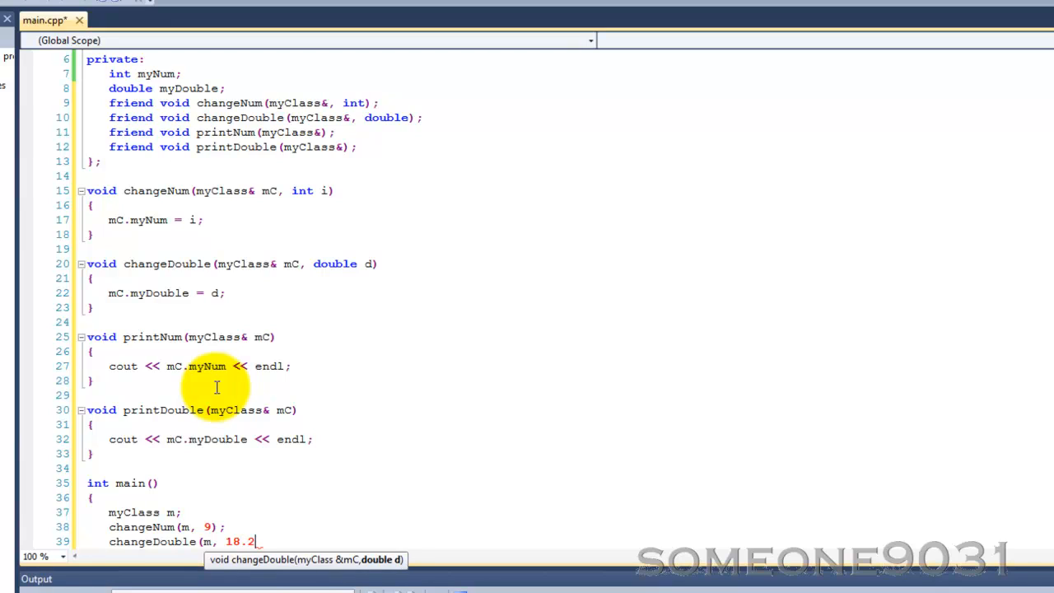
text();)
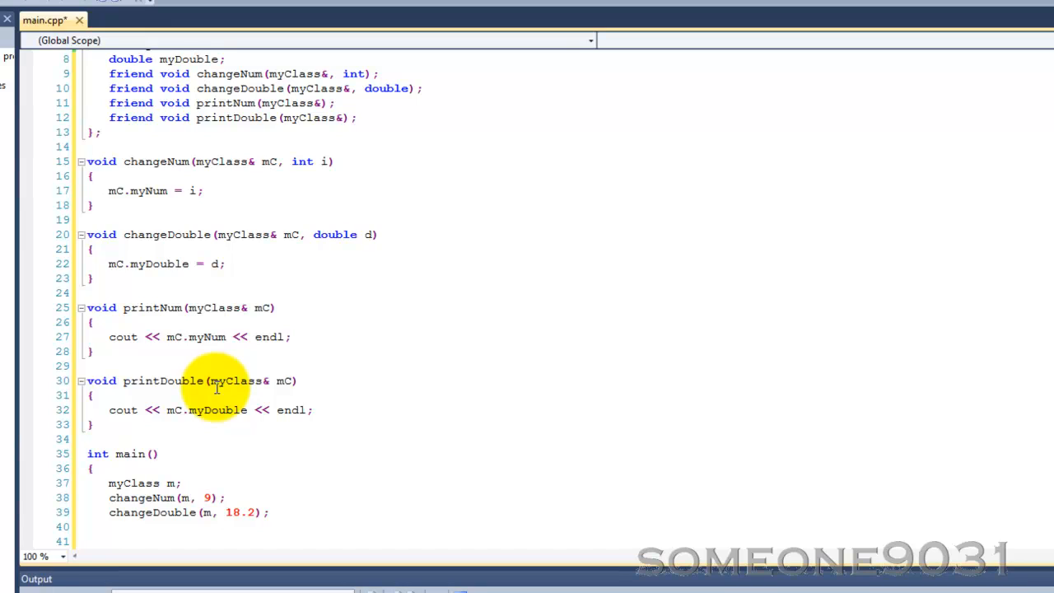
Add printDouble(m), printNum(m), system("pause") and return 0 to close main.
text(printDouble(m);)
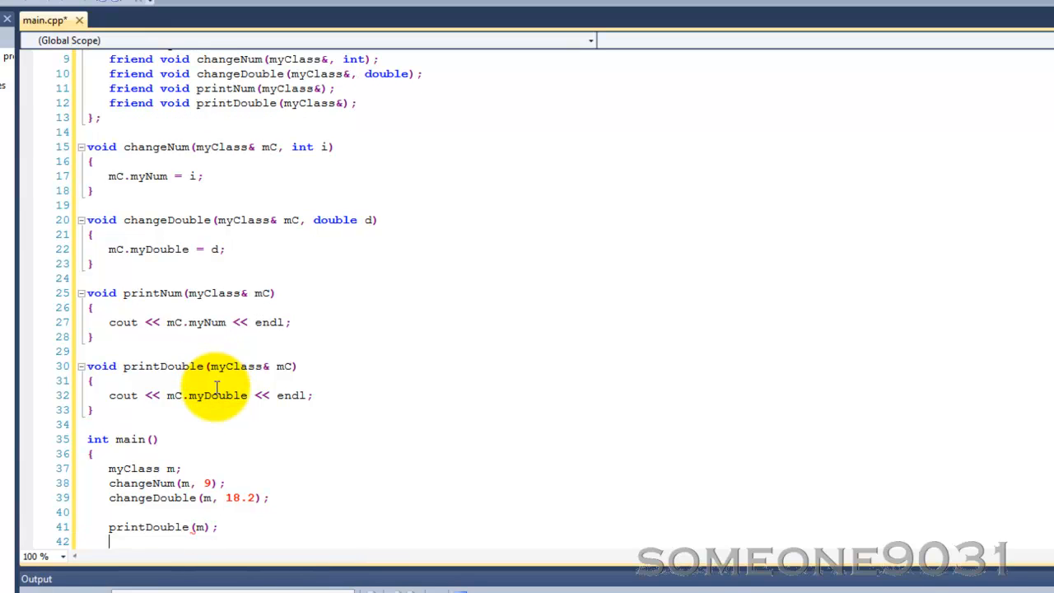
text(printNum()
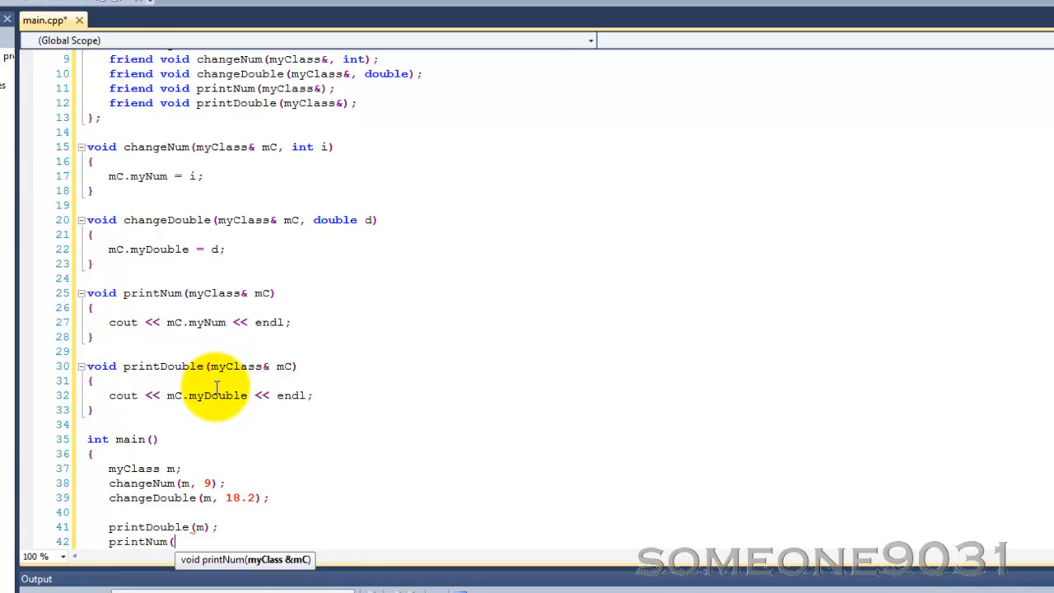
text(m);)
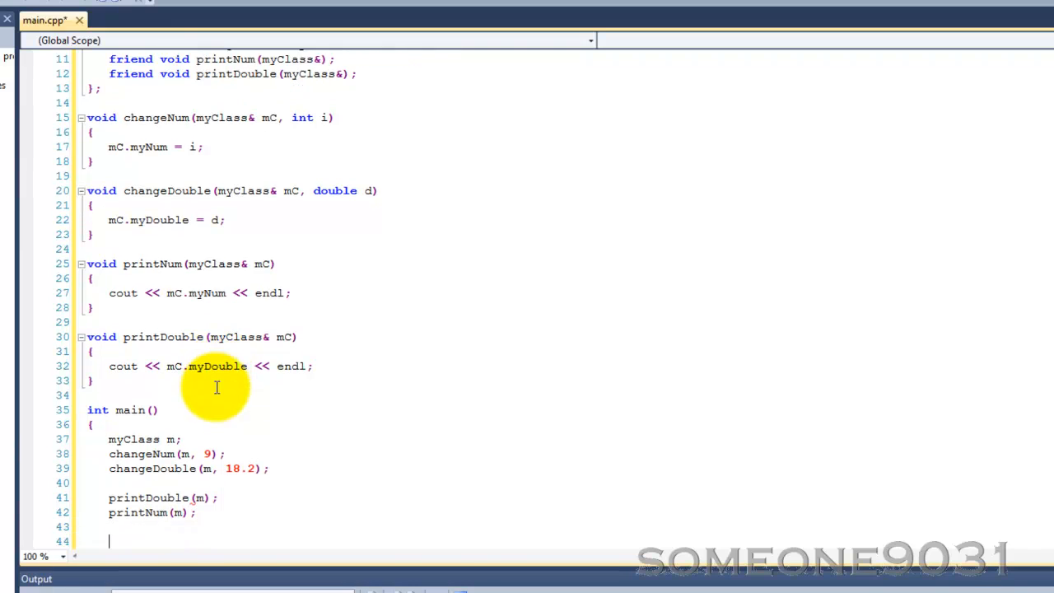
text(system("pause");)
text(ret)
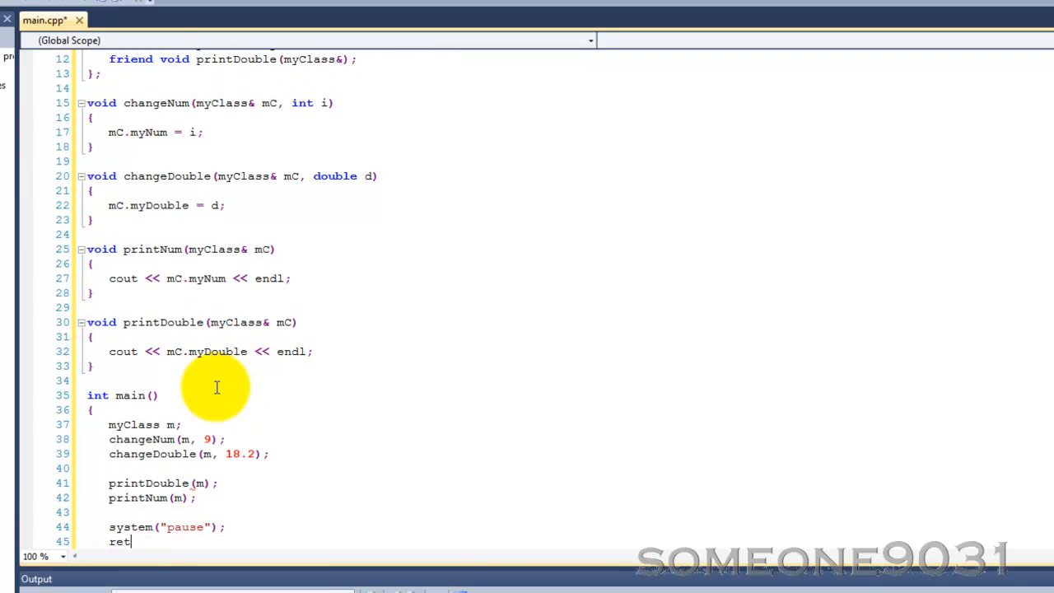
text(ure)
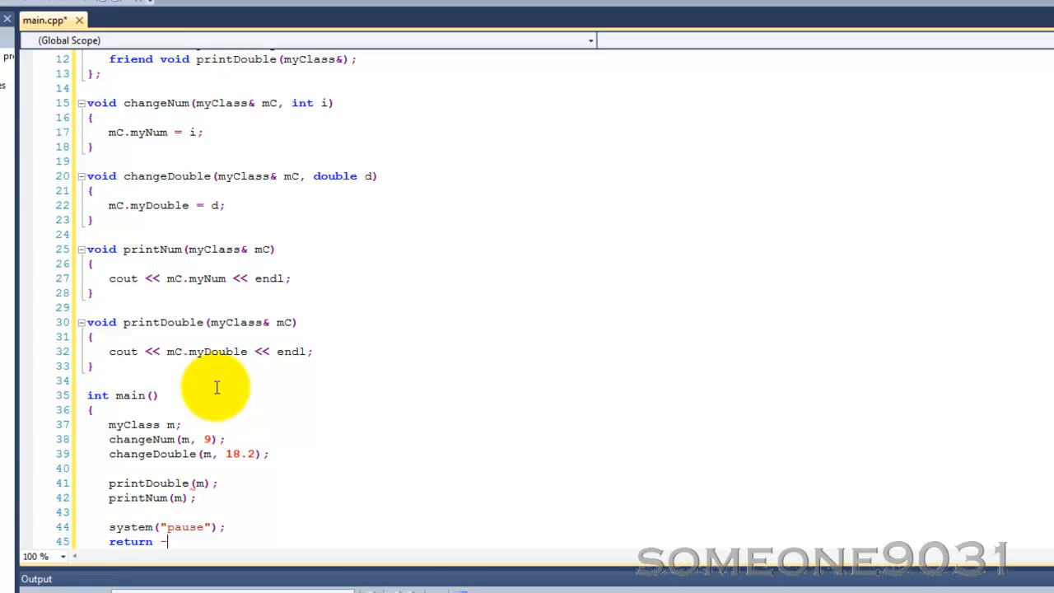
key(BackSpace)
text(0;)
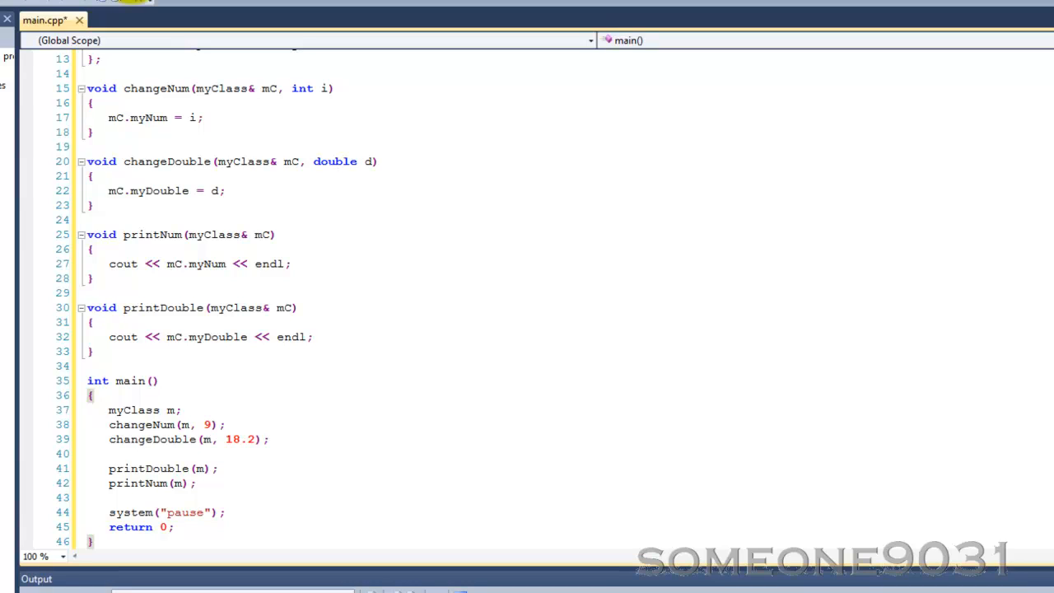
Save main.cpp with the completed friend-function example using Ctrl+S.
key(Ctrl+s)
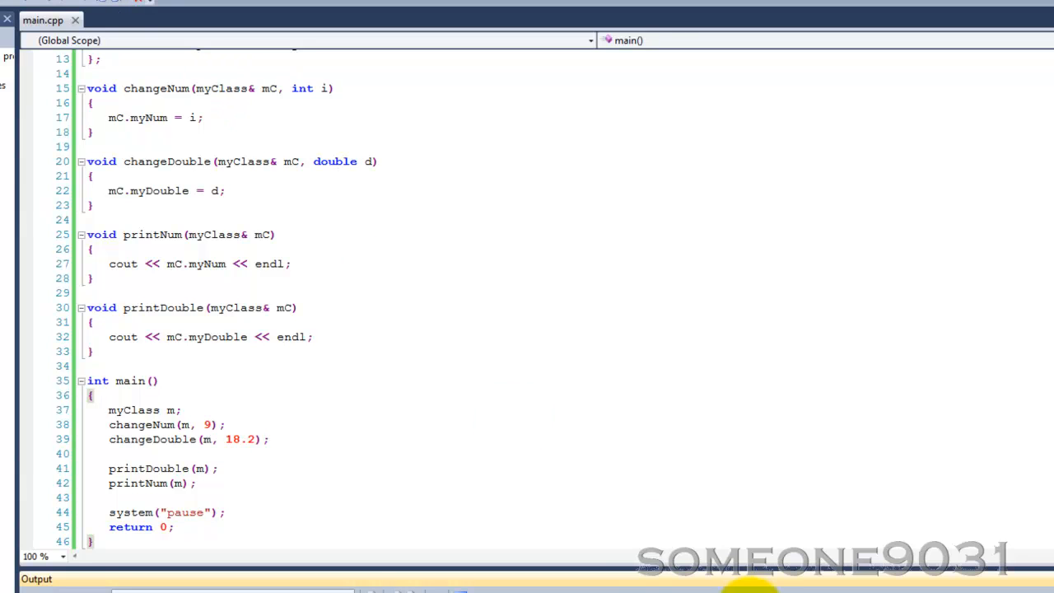
mouse_move(713, 300)
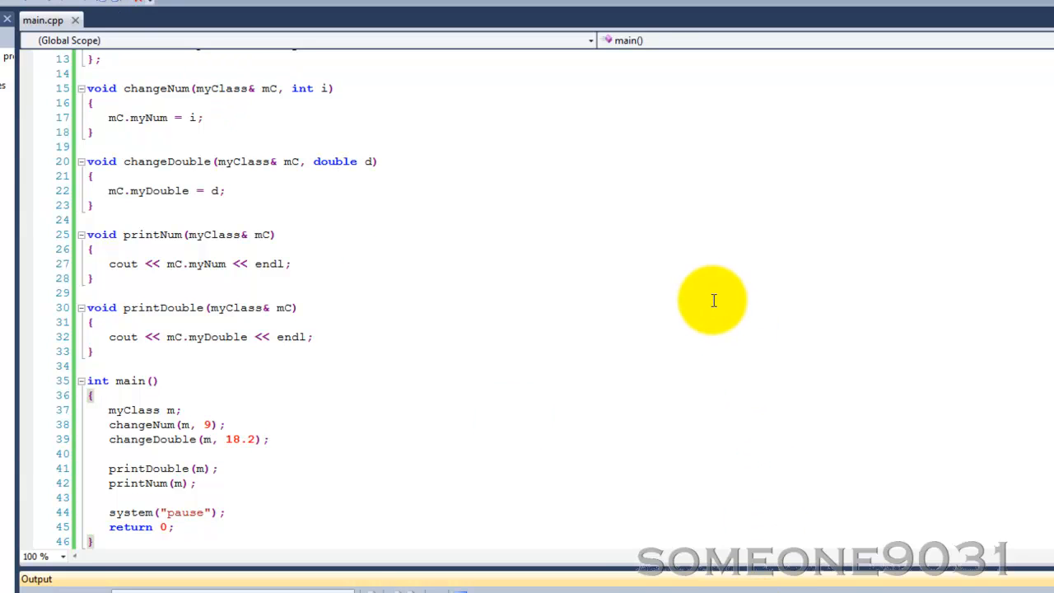